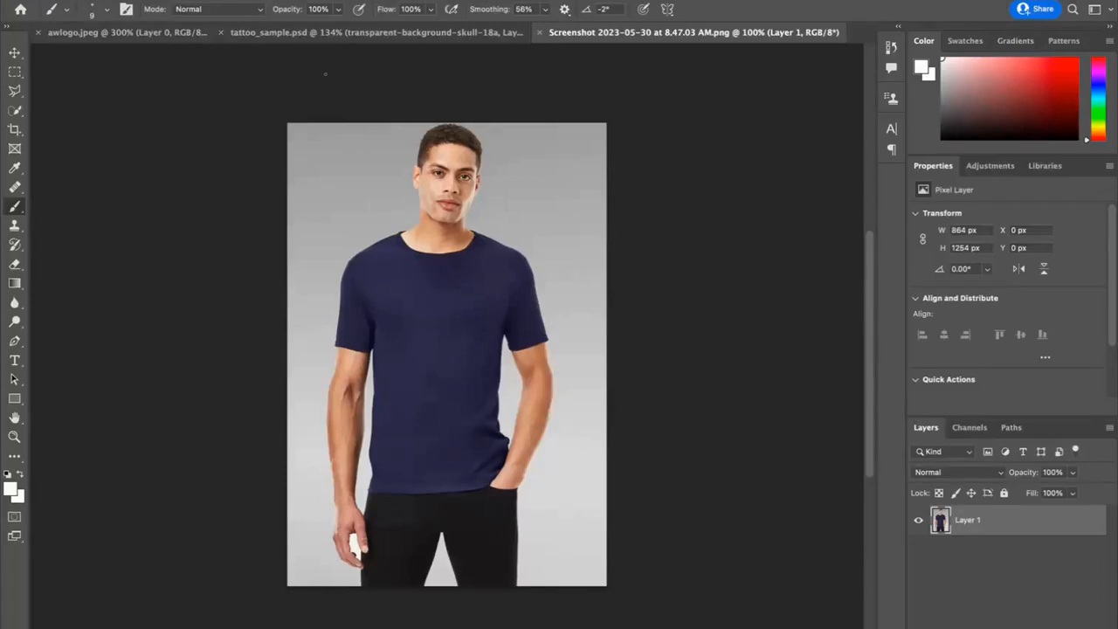
pyautogui.moveTo(349, 37)
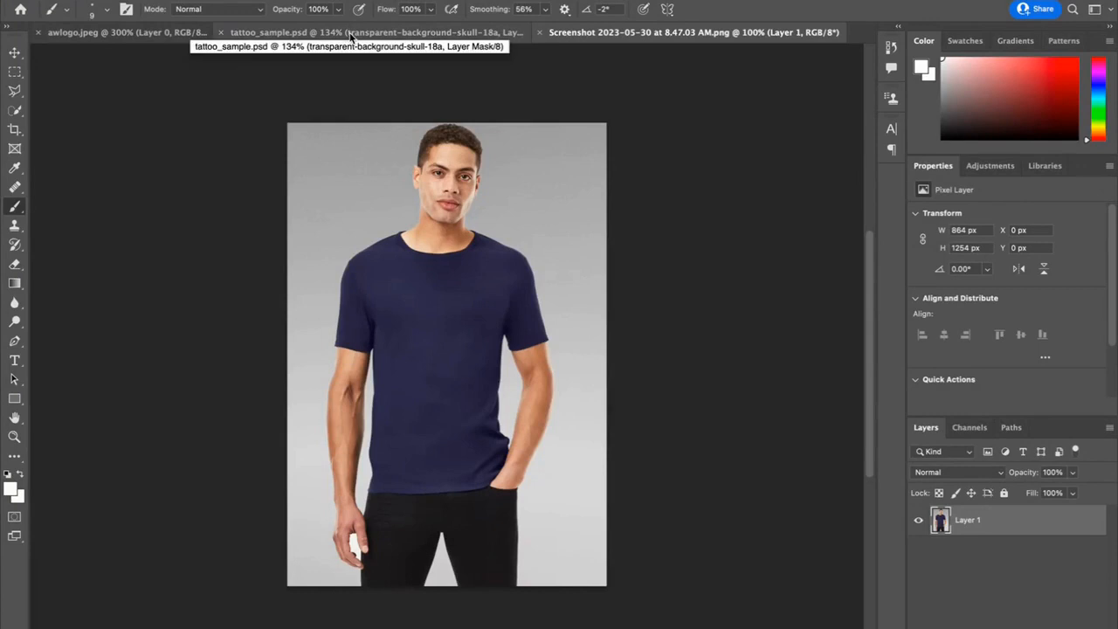
# Review the finished tattoo example and return to the model photo document
pyautogui.click(376, 31)
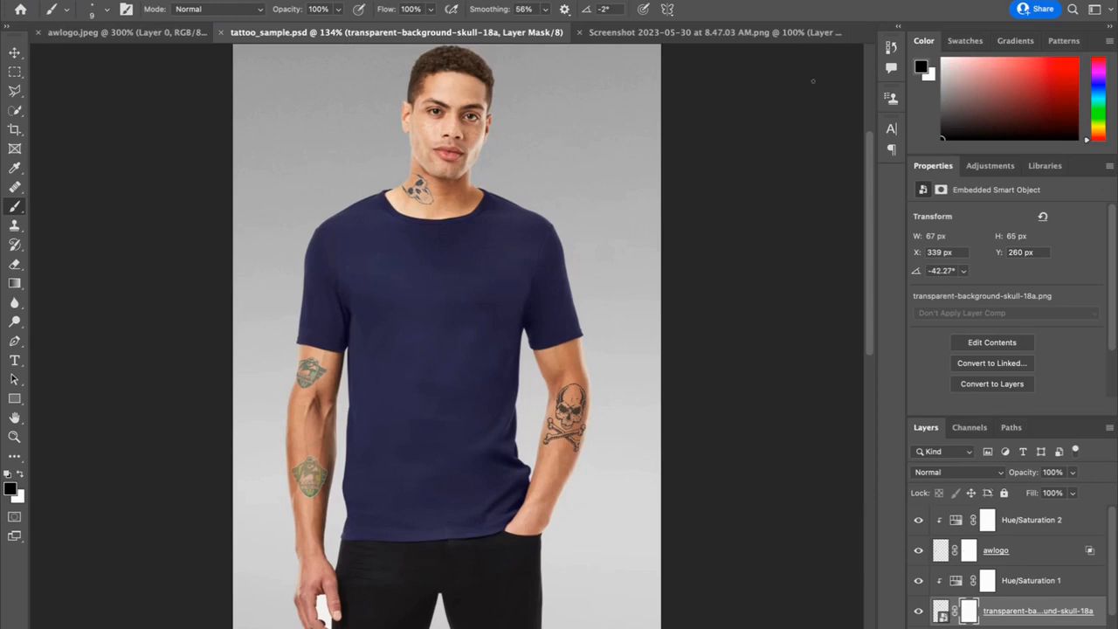
pyautogui.click(692, 31)
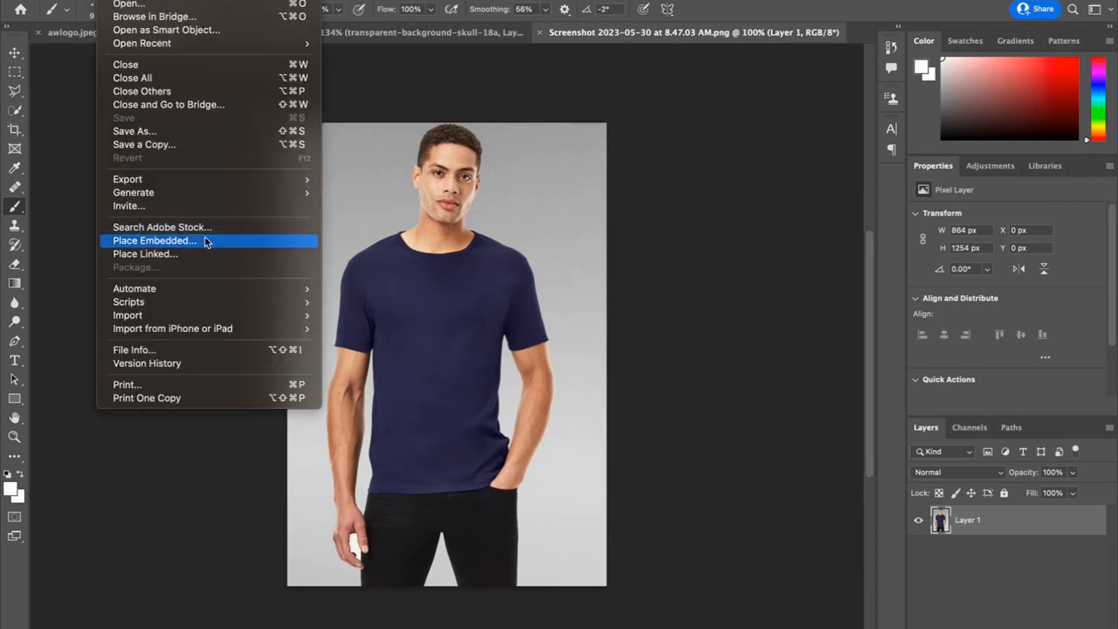
# Place skull.png from Downloads into the photo as an embedded layer
pyautogui.click(154, 241)
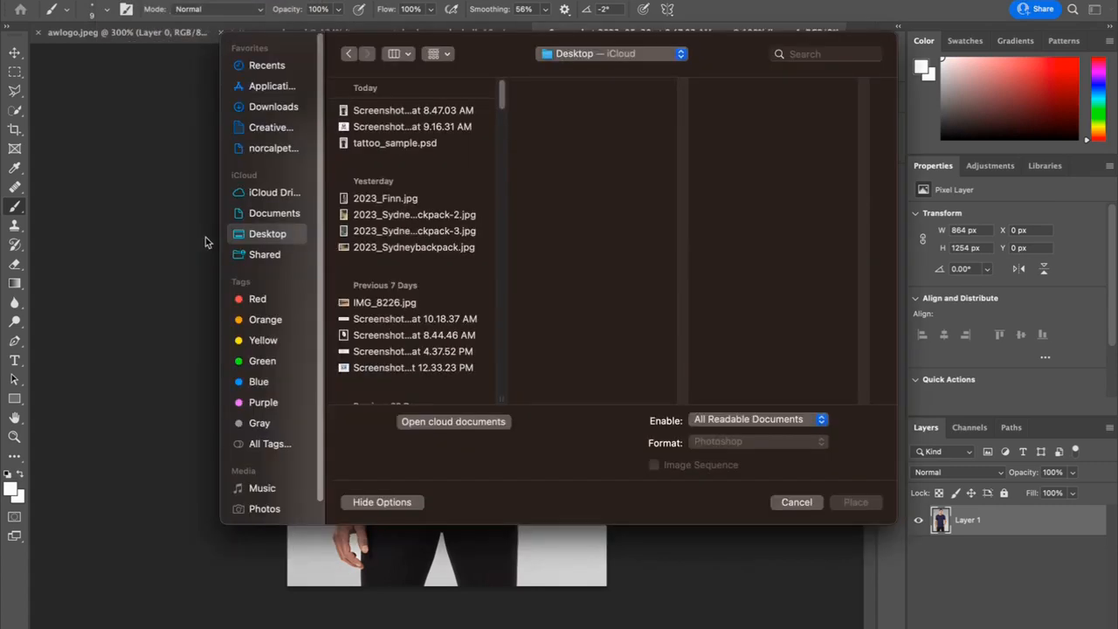
pyautogui.moveTo(277, 215)
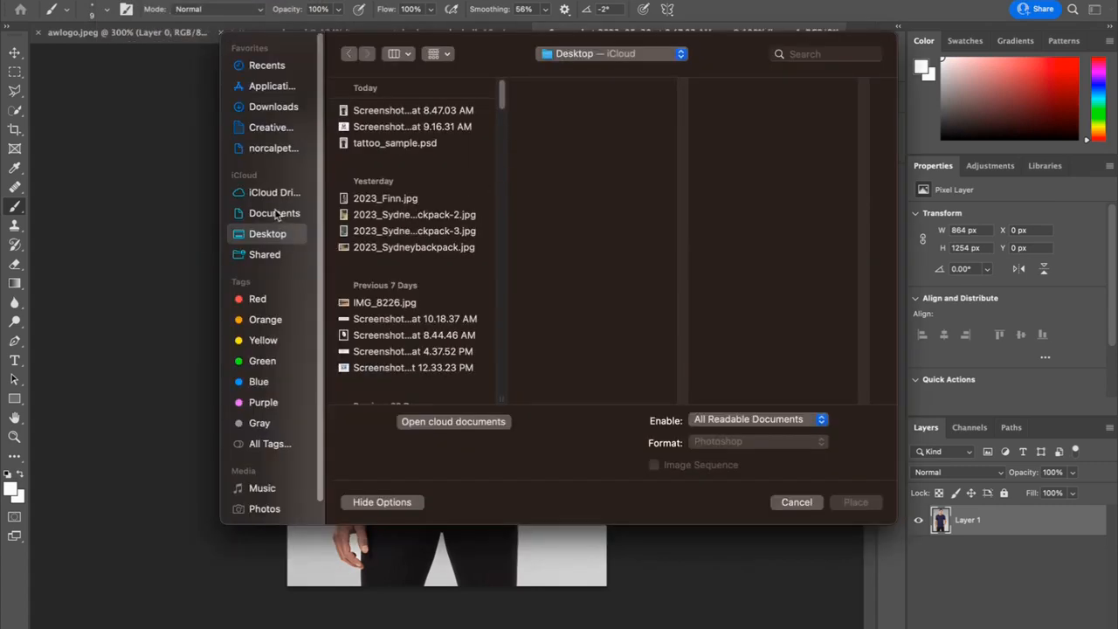
pyautogui.click(272, 107)
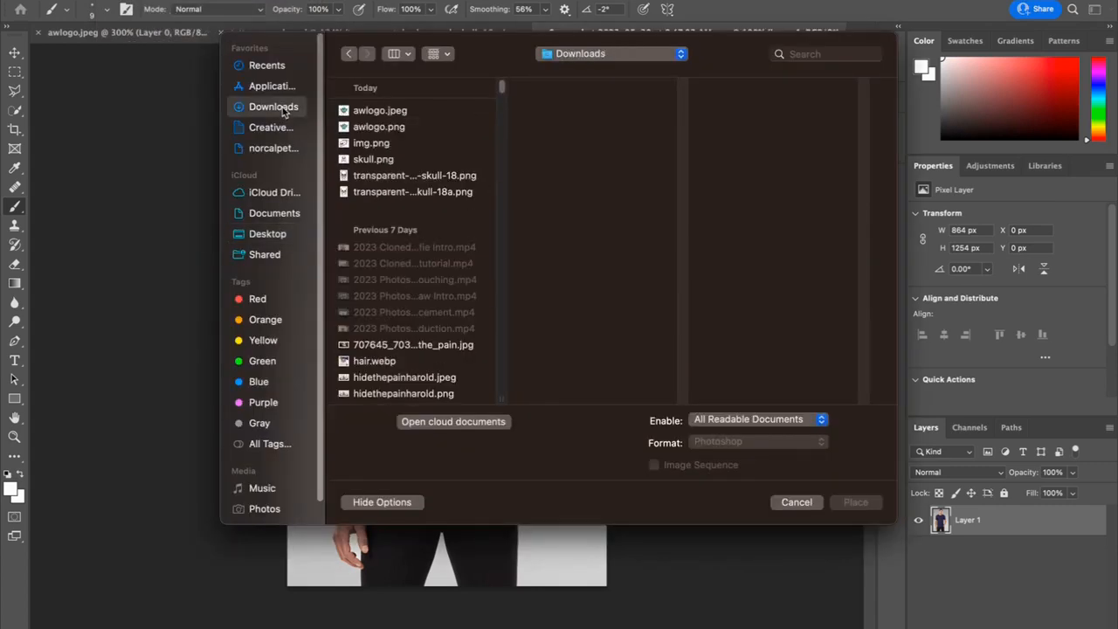
pyautogui.click(374, 159)
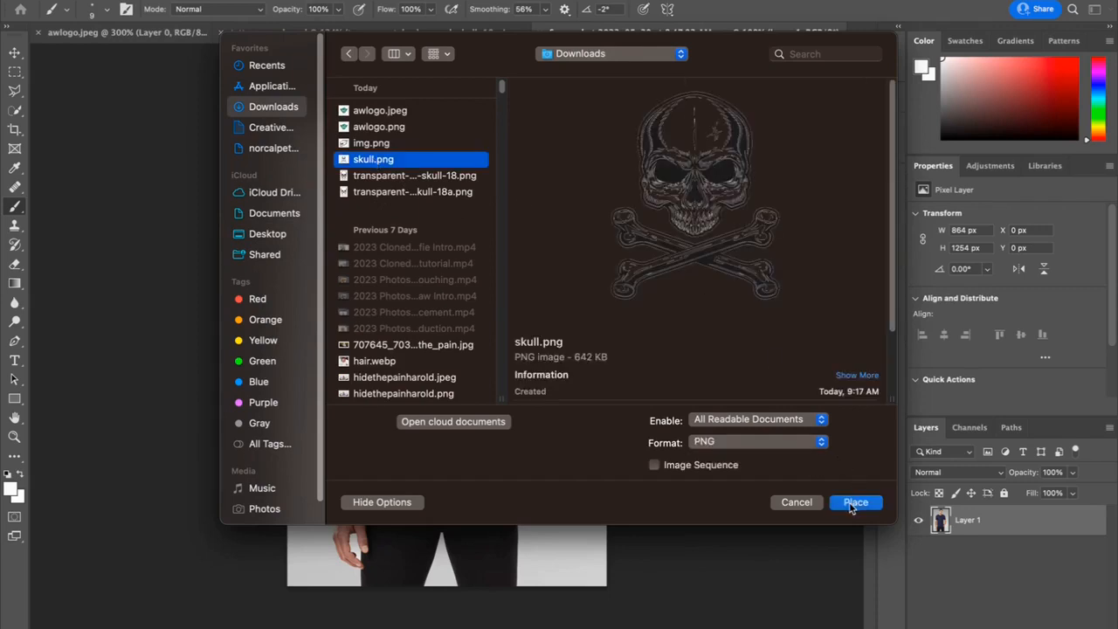
pyautogui.click(856, 501)
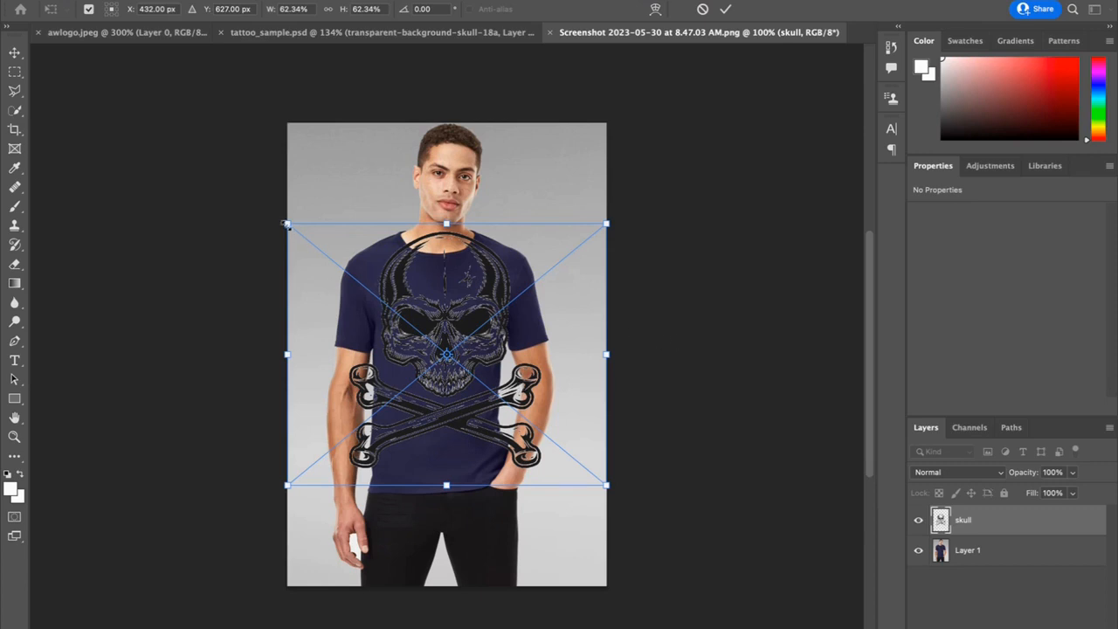
# Scale the skull down and position it on the man's forearm
pyautogui.moveTo(286, 224); pyautogui.dragTo(311, 241)
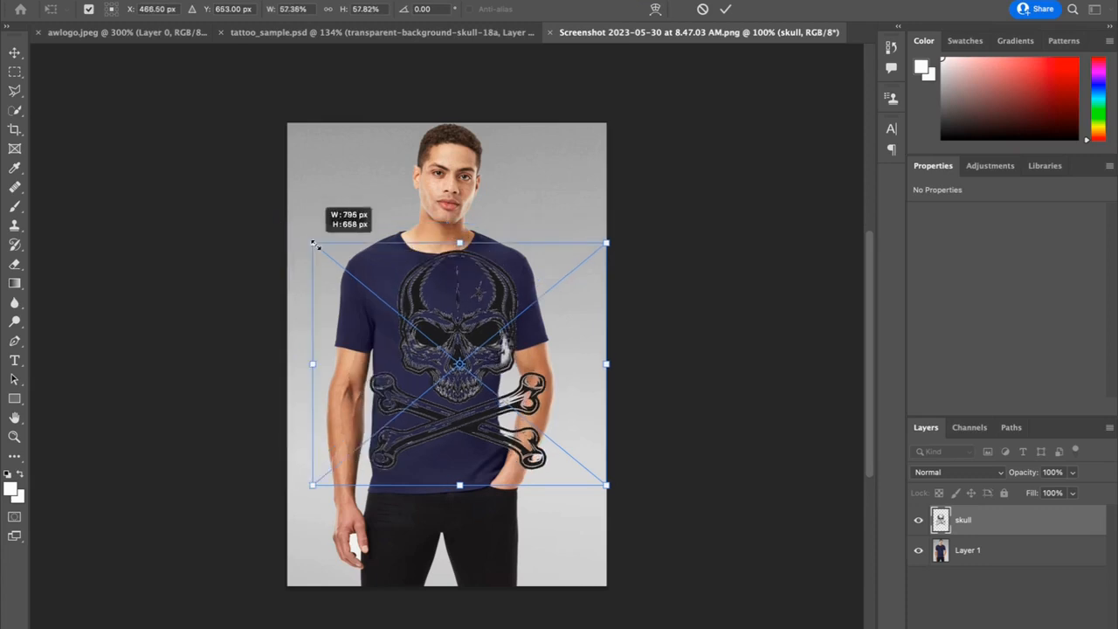
pyautogui.moveTo(311, 243); pyautogui.dragTo(446, 346)
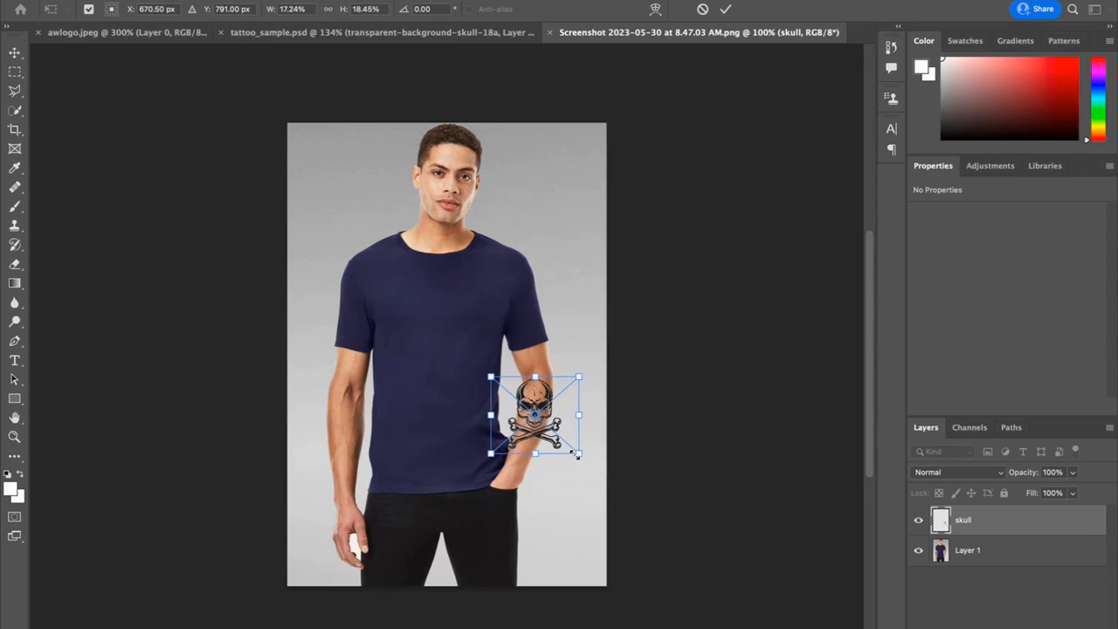
pyautogui.moveTo(576, 454); pyautogui.dragTo(543, 428)
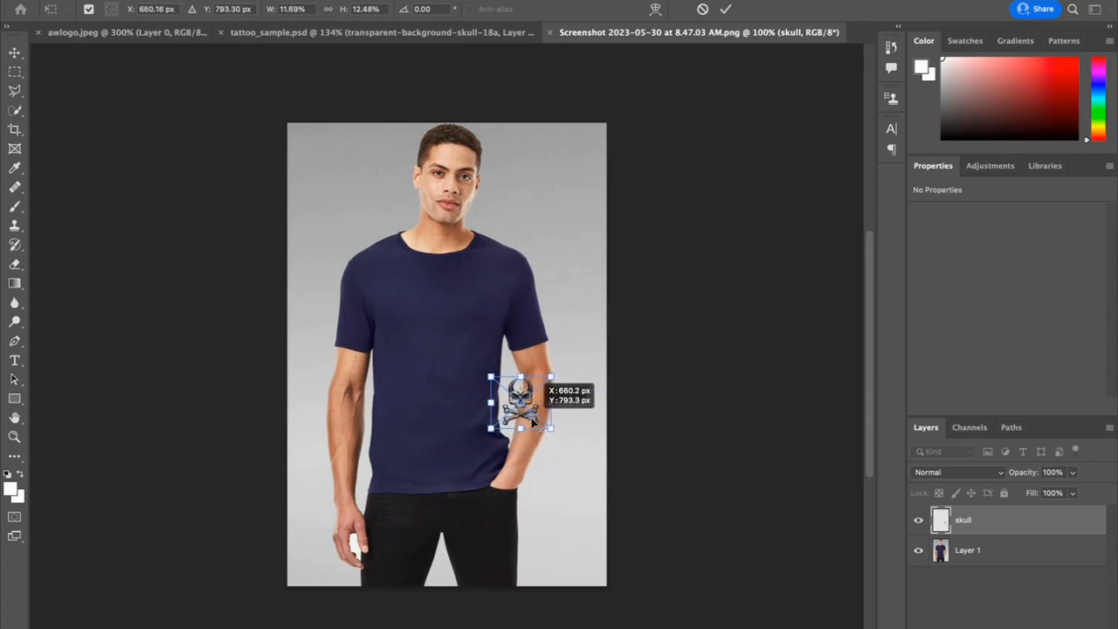
pyautogui.moveTo(520, 401); pyautogui.dragTo(533, 417)
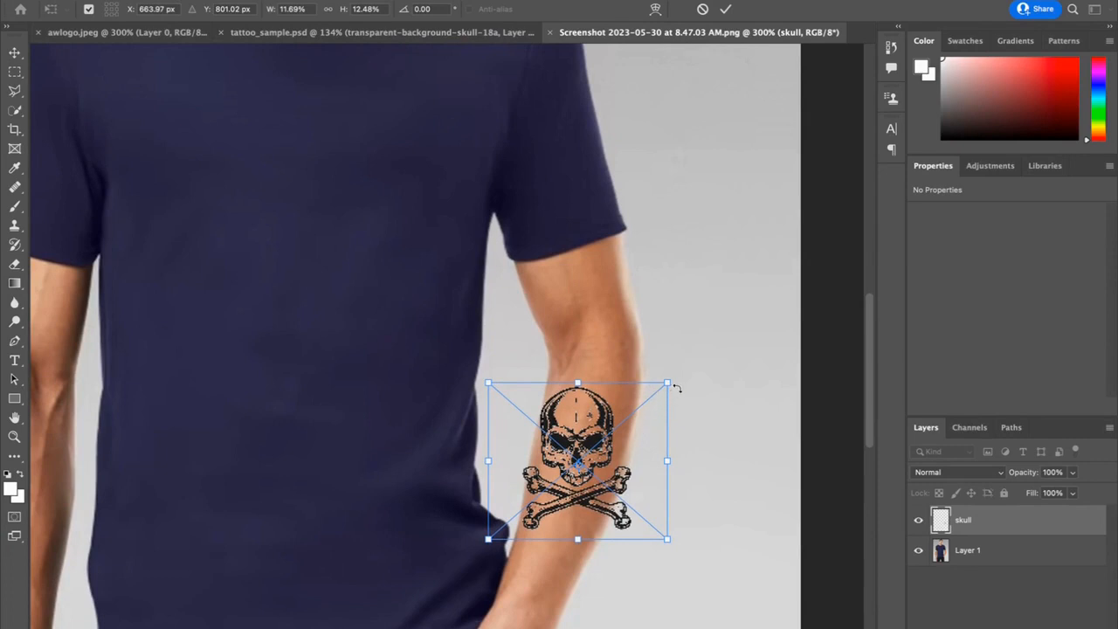
pyautogui.moveTo(678, 363)
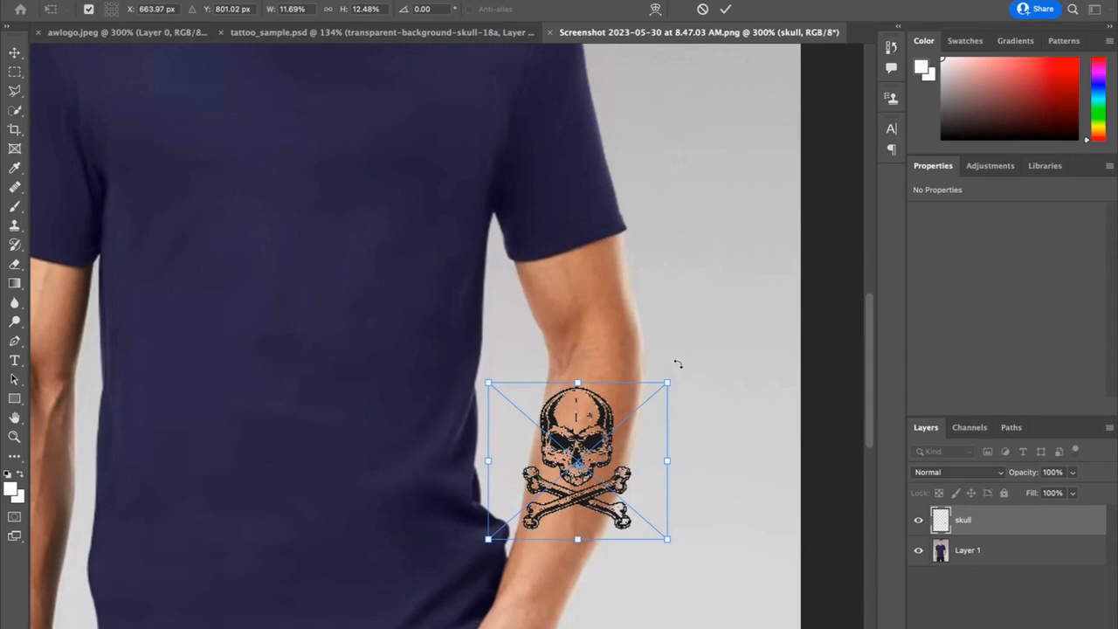
# Rotate the skull about 12° to match the forearm and commit the transform
pyautogui.moveTo(678, 363); pyautogui.dragTo(690, 393)
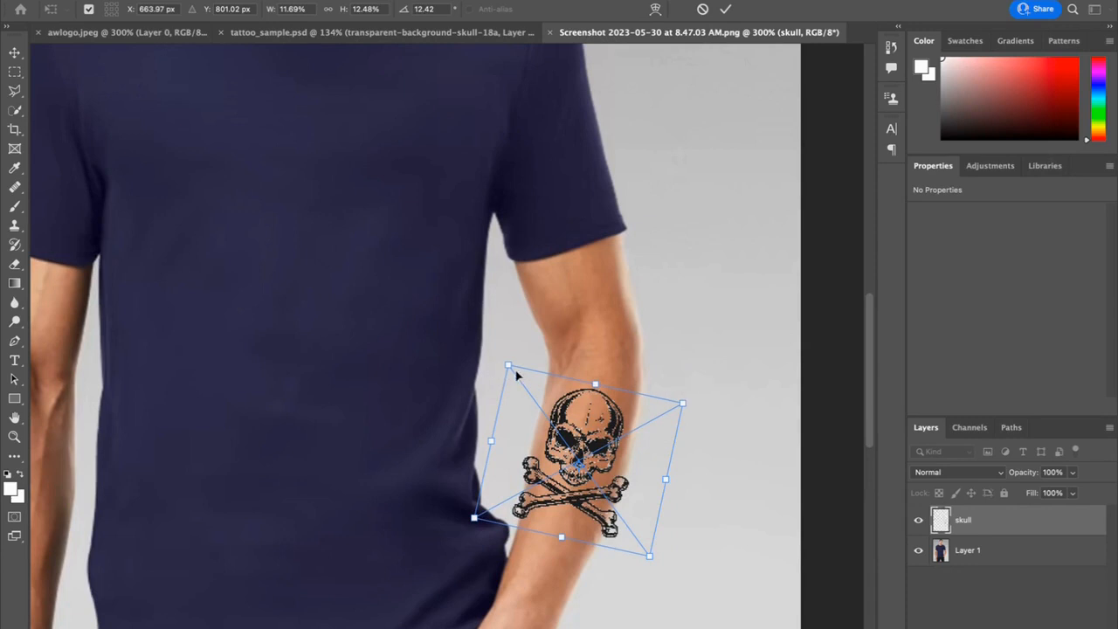
pyautogui.moveTo(535, 366)
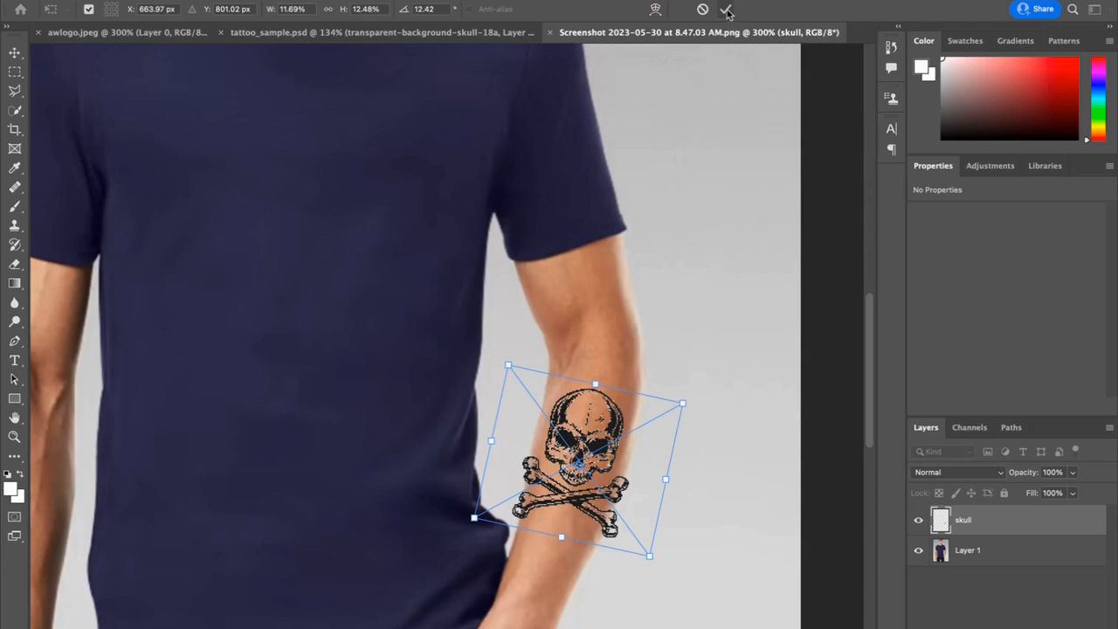
pyautogui.click(727, 11)
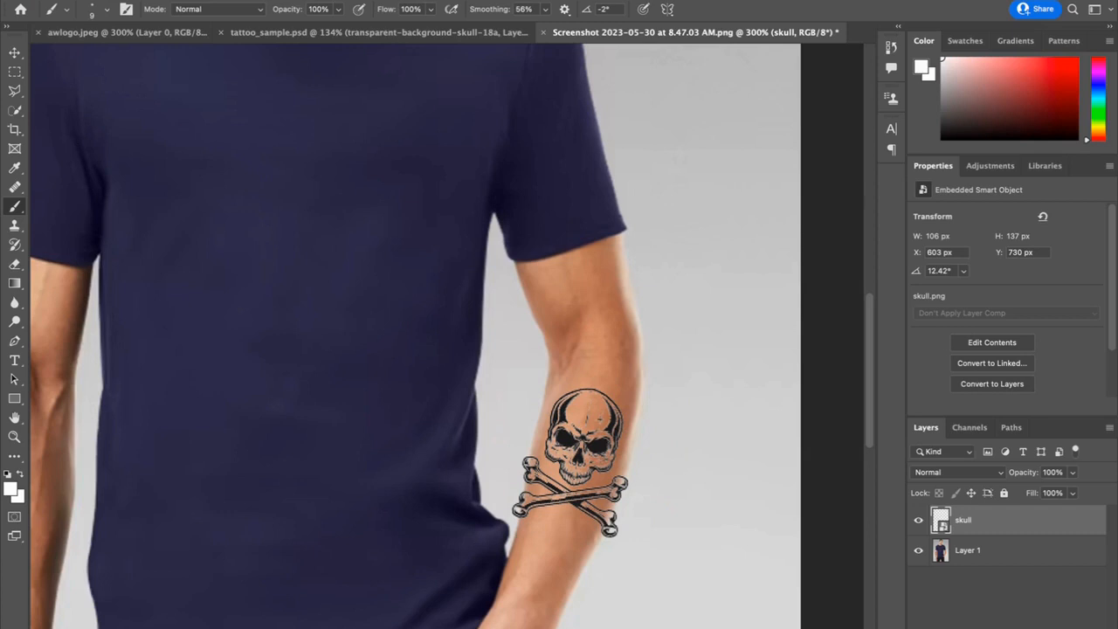
pyautogui.moveTo(892, 508)
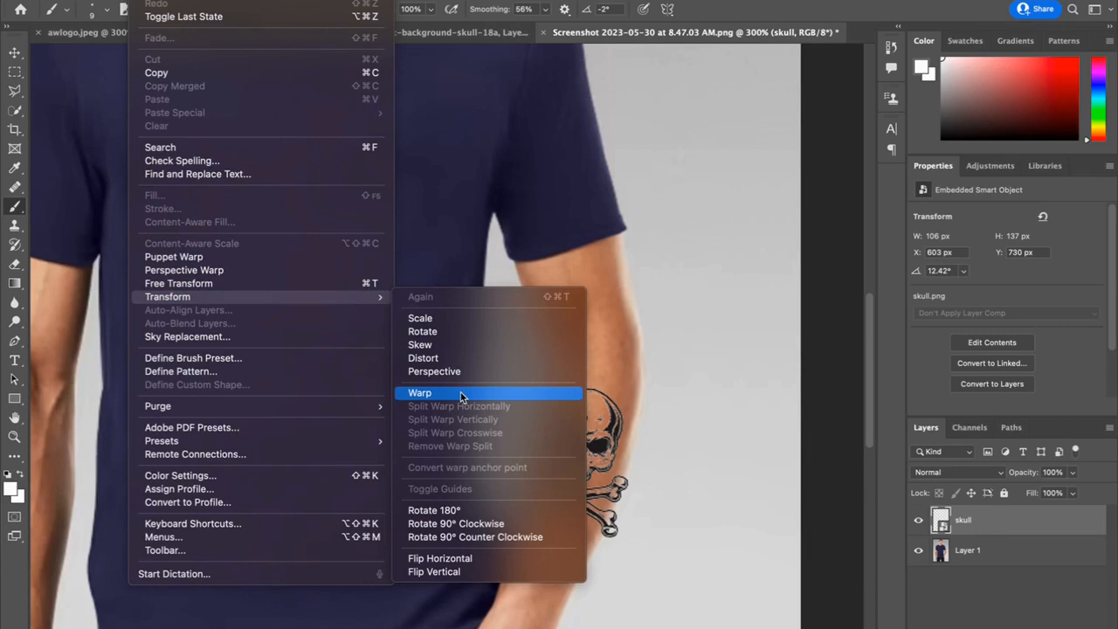
# Warp the skull so its left and right edges curve around the forearm
pyautogui.click(419, 392)
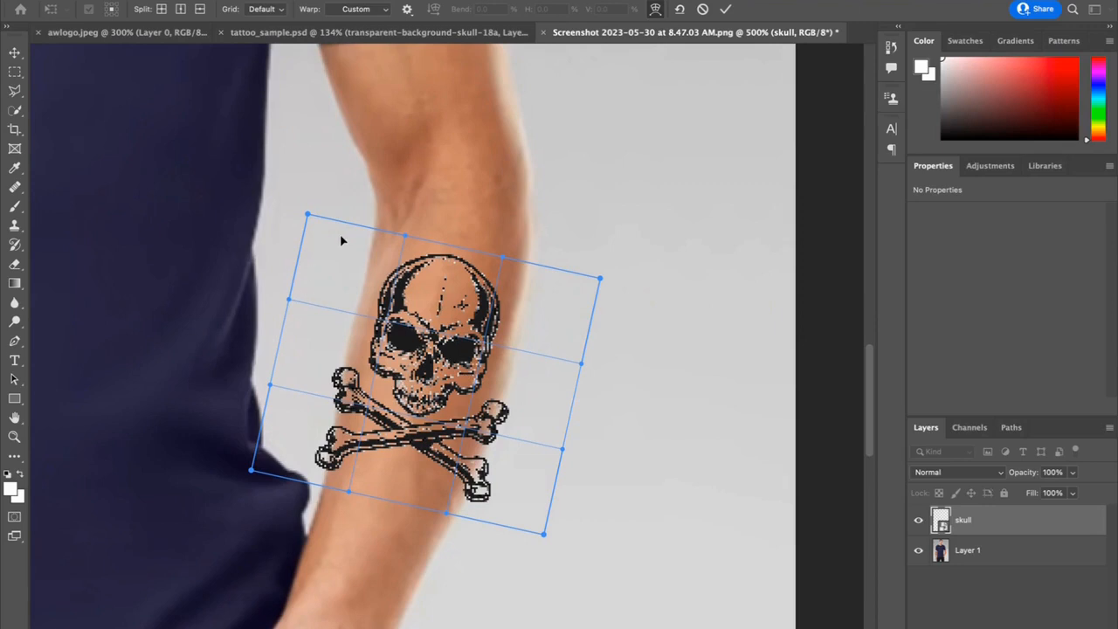
pyautogui.moveTo(308, 218)
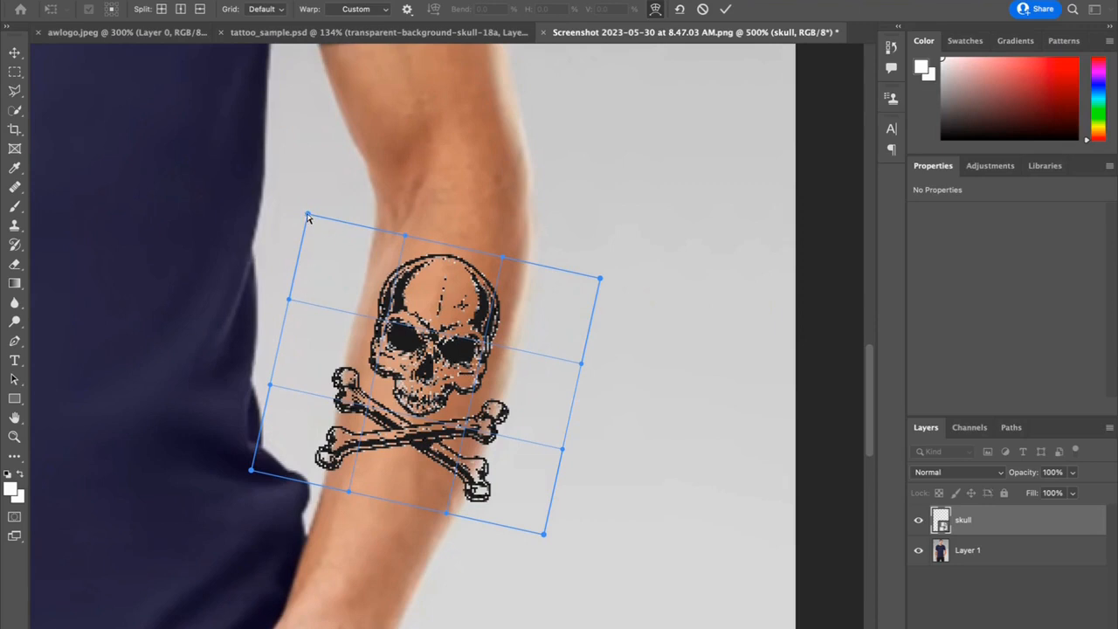
pyautogui.moveTo(308, 217); pyautogui.dragTo(323, 246)
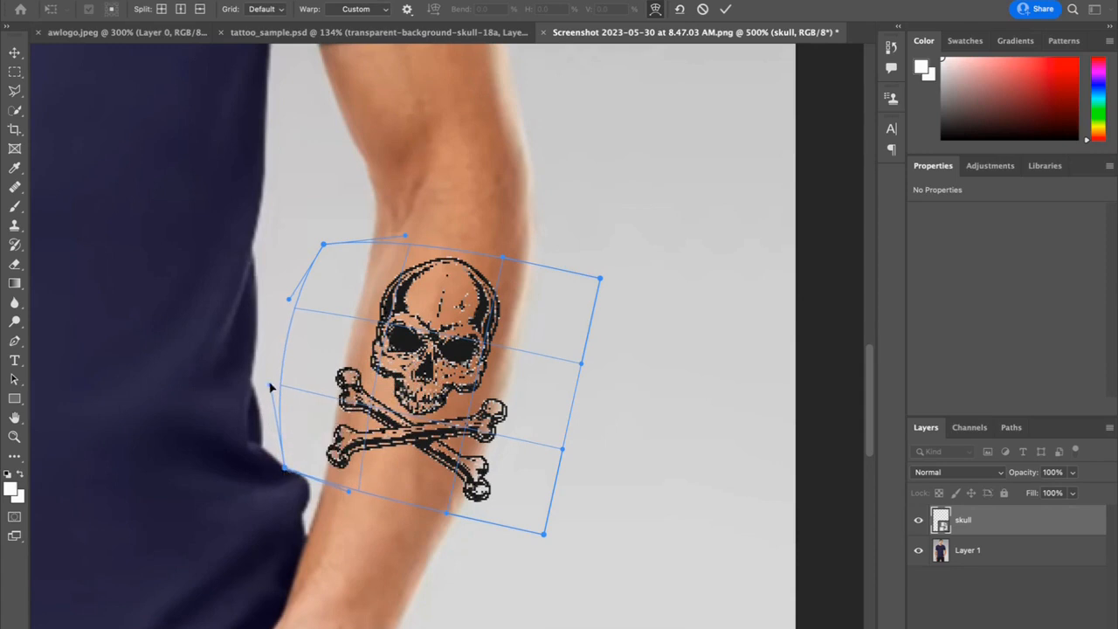
pyautogui.moveTo(271, 388)
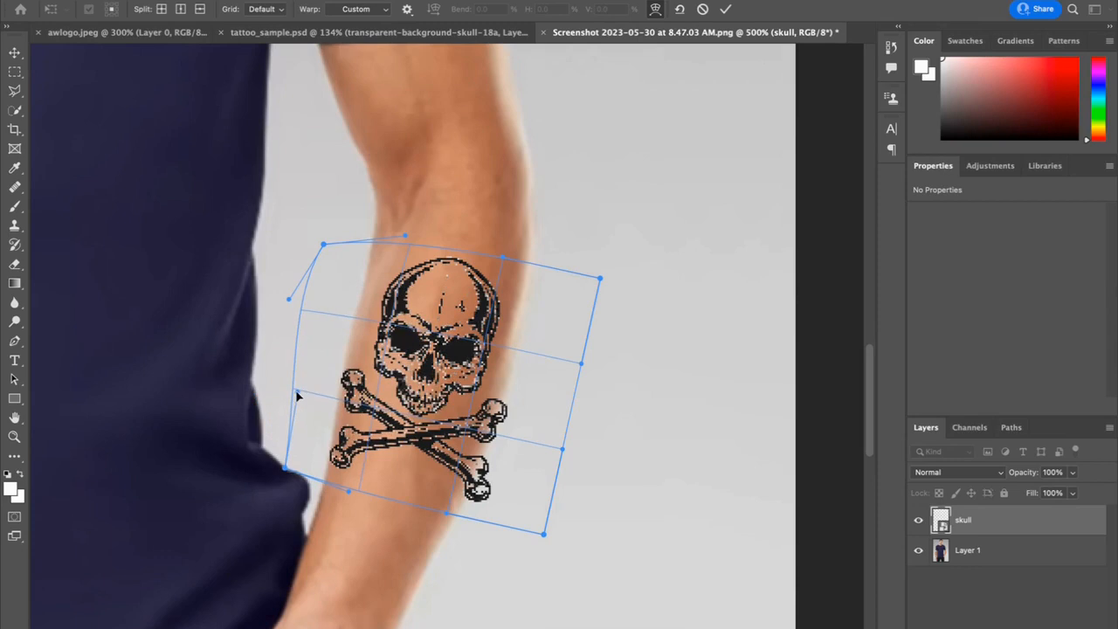
pyautogui.moveTo(290, 304)
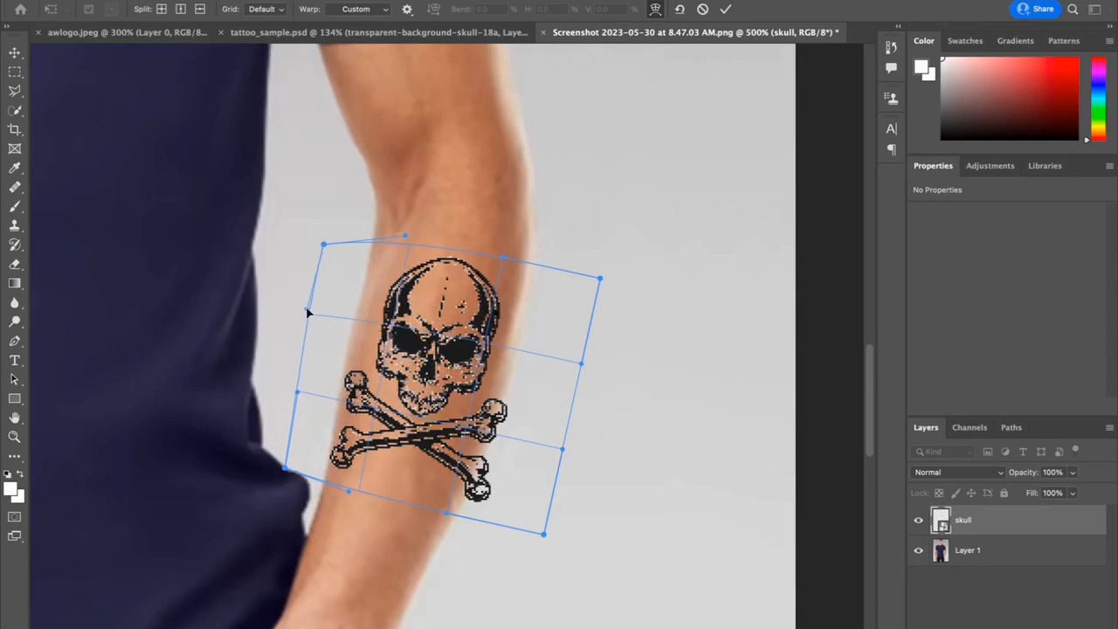
pyautogui.moveTo(583, 293)
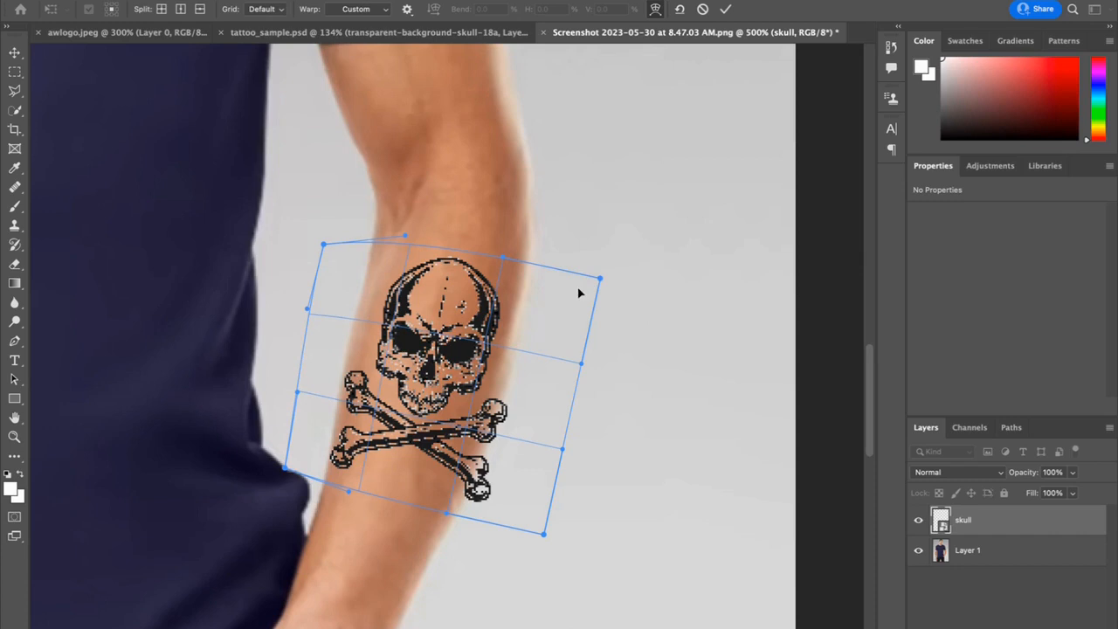
pyautogui.moveTo(601, 281)
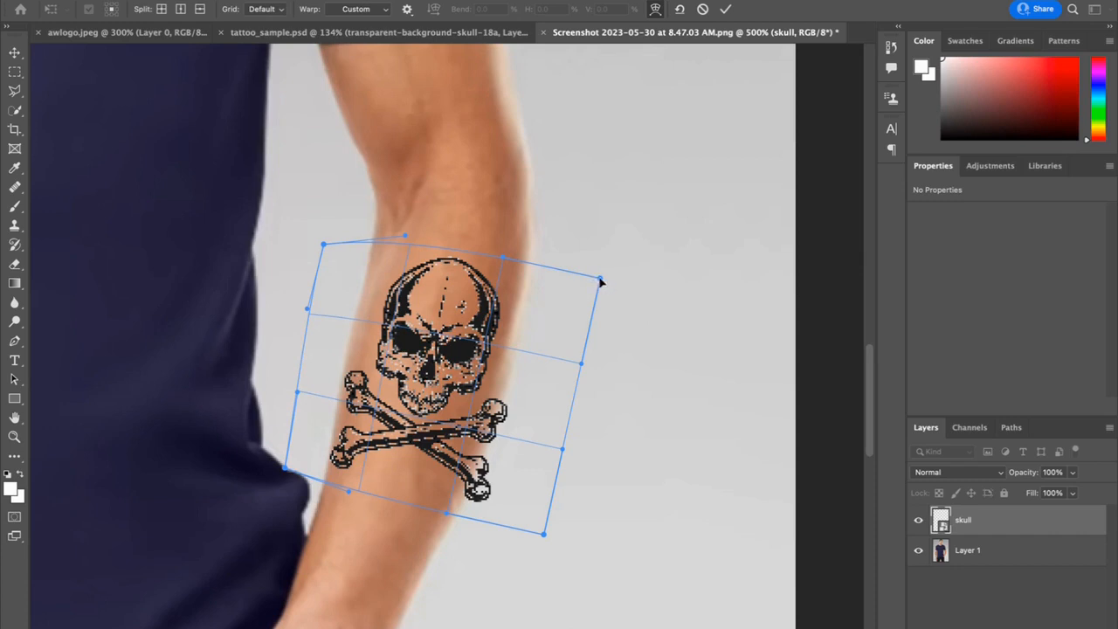
pyautogui.moveTo(601, 281); pyautogui.dragTo(567, 292)
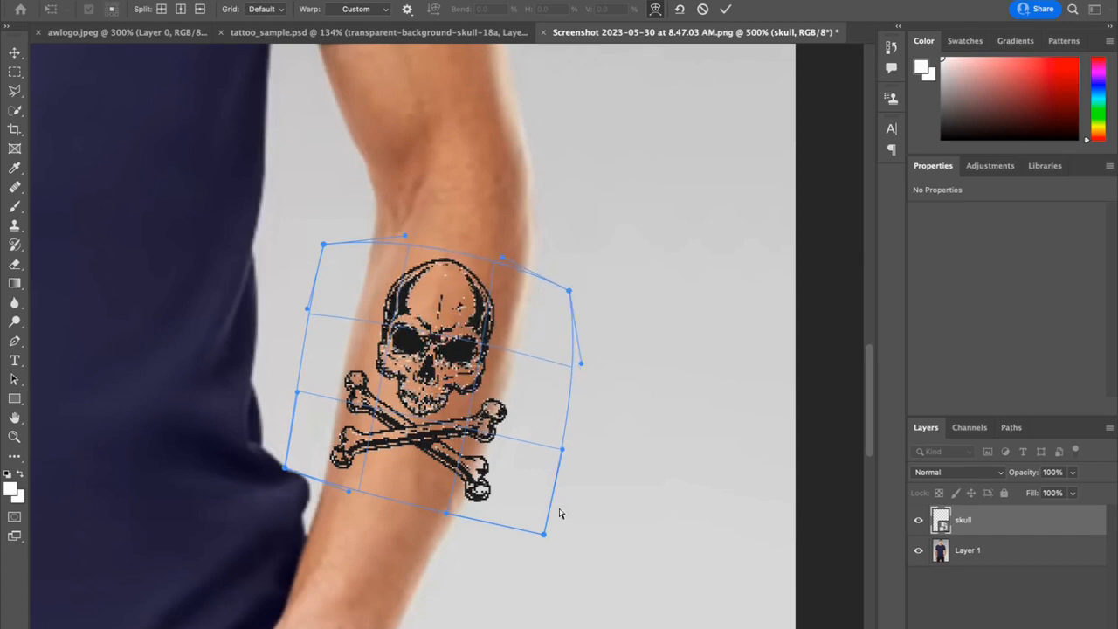
pyautogui.moveTo(545, 534); pyautogui.dragTo(510, 531)
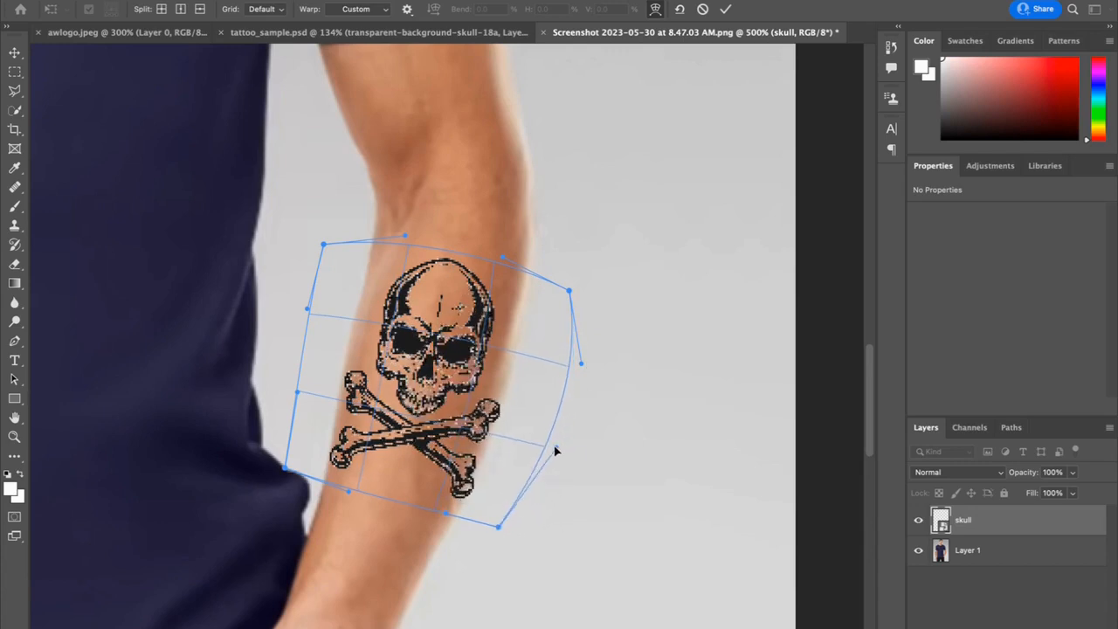
pyautogui.moveTo(579, 363); pyautogui.dragTo(580, 367)
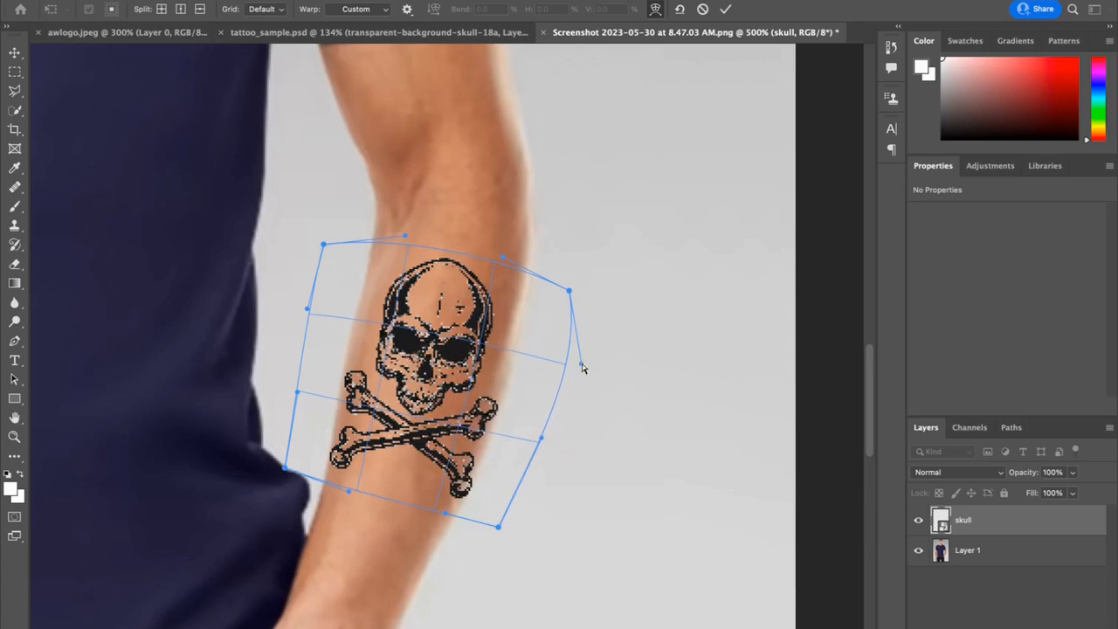
pyautogui.moveTo(583, 367)
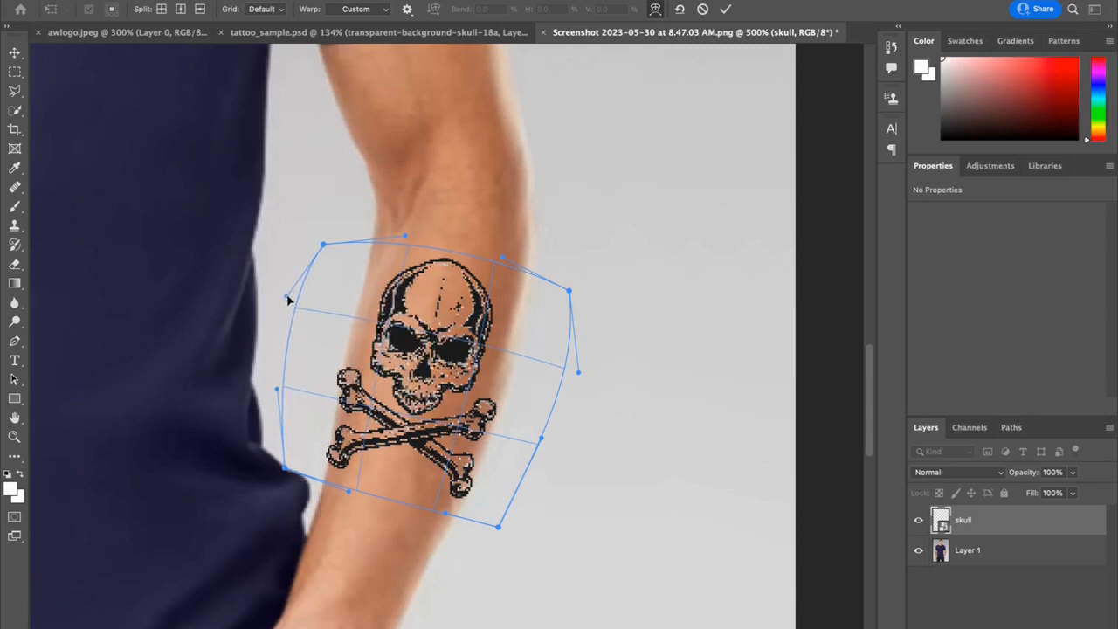
pyautogui.moveTo(536, 283)
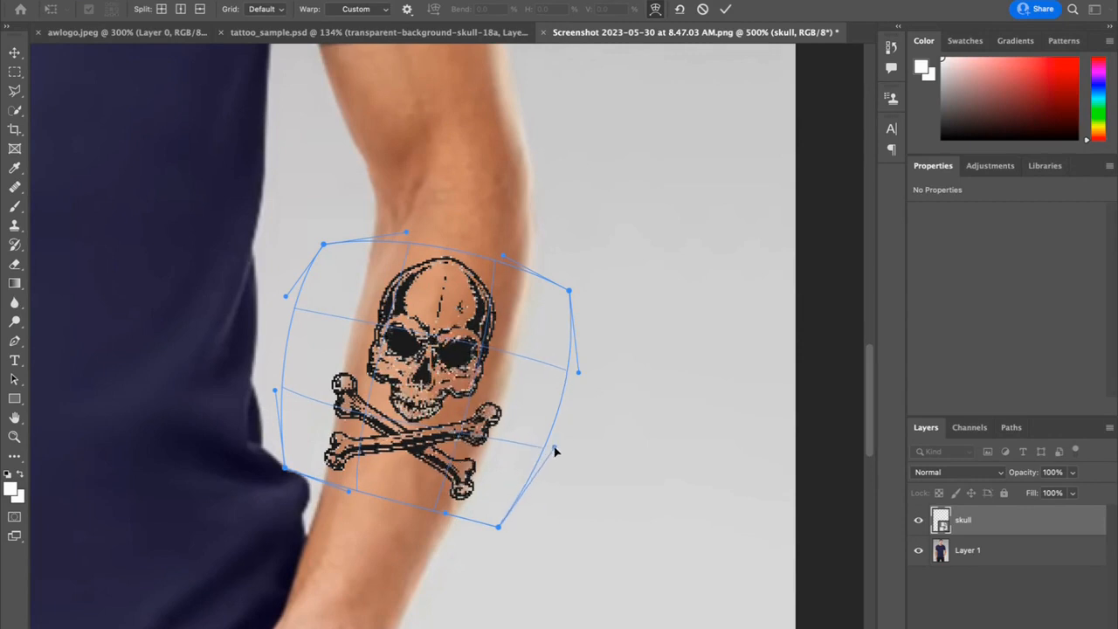
# Pull the warp mesh's right-side handles so the skull follows the forearm's far edge
pyautogui.moveTo(578, 374); pyautogui.dragTo(562, 465)
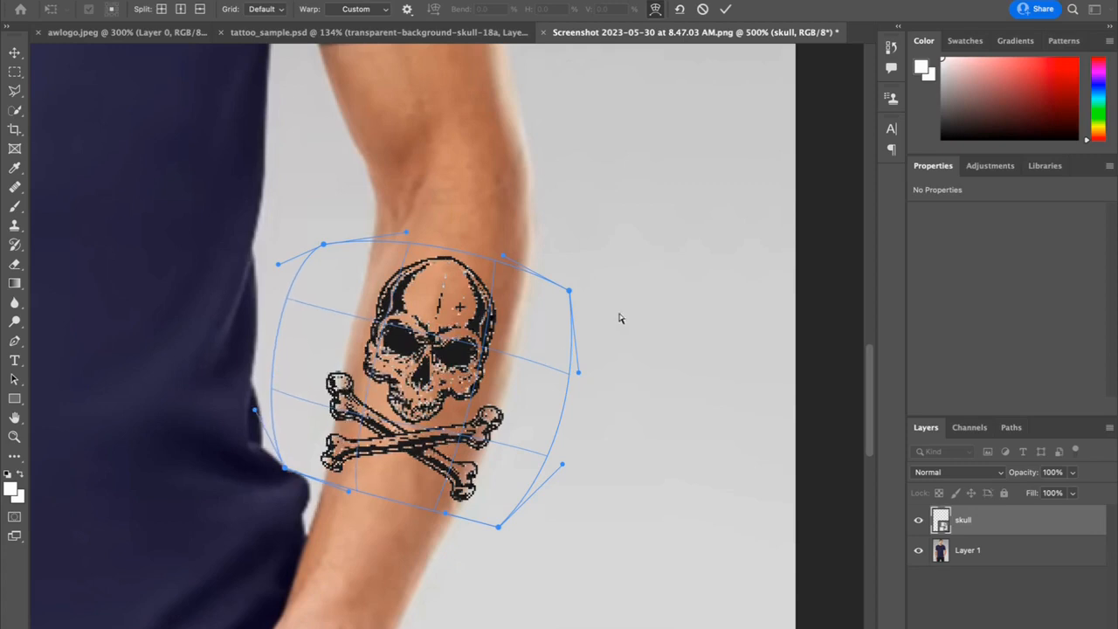
pyautogui.moveTo(580, 373)
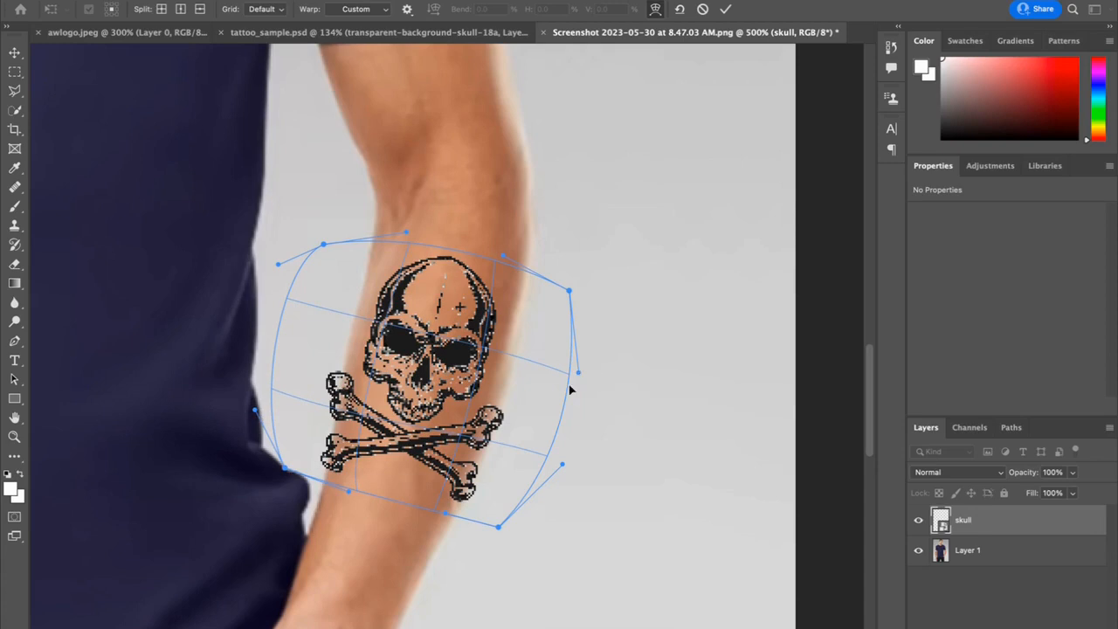
pyautogui.moveTo(576, 374); pyautogui.dragTo(590, 377)
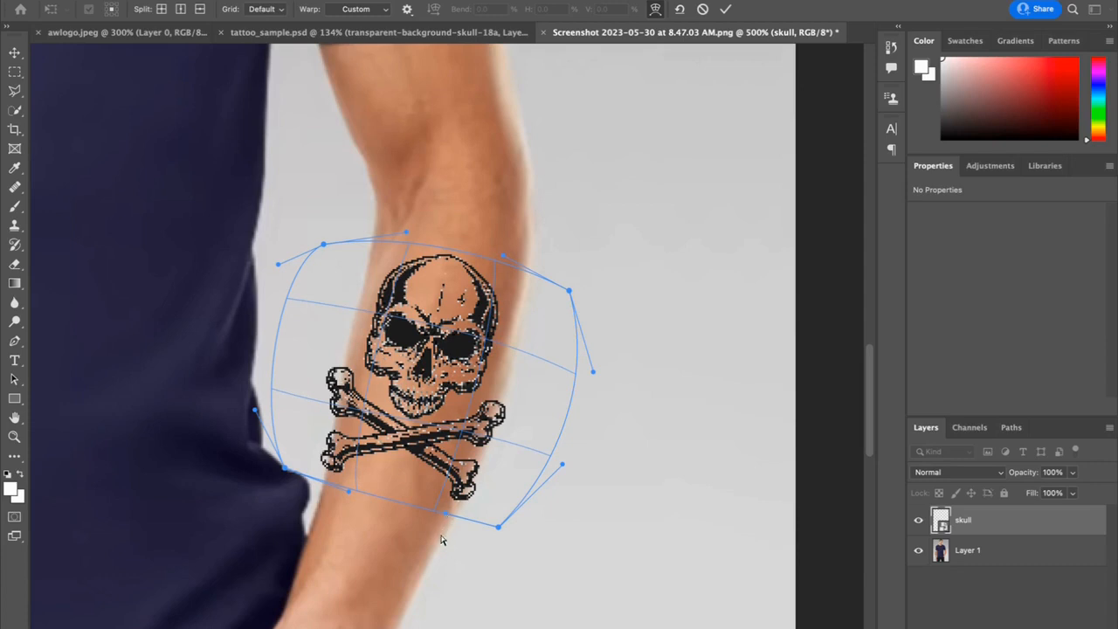
pyautogui.moveTo(455, 494)
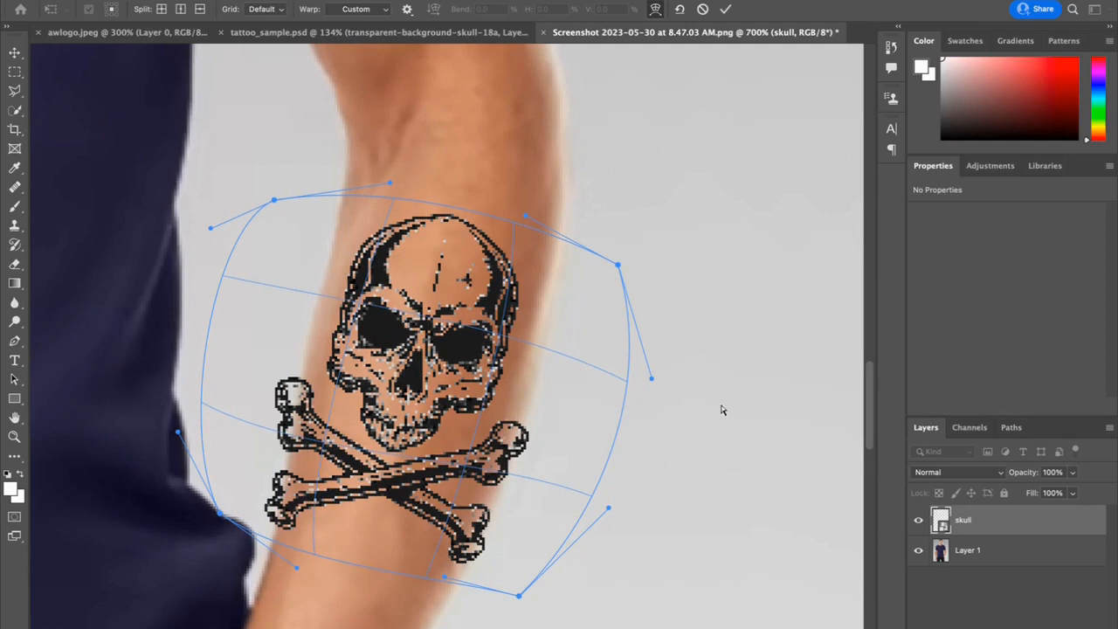
pyautogui.moveTo(744, 51)
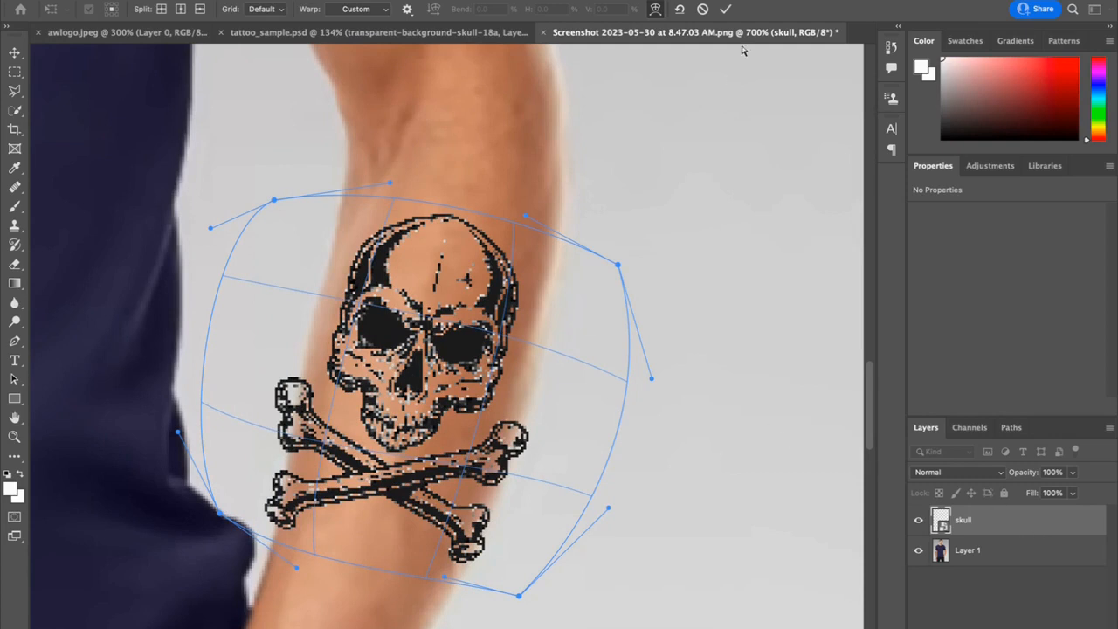
# Commit the warp on the skull layer
pyautogui.click(725, 9)
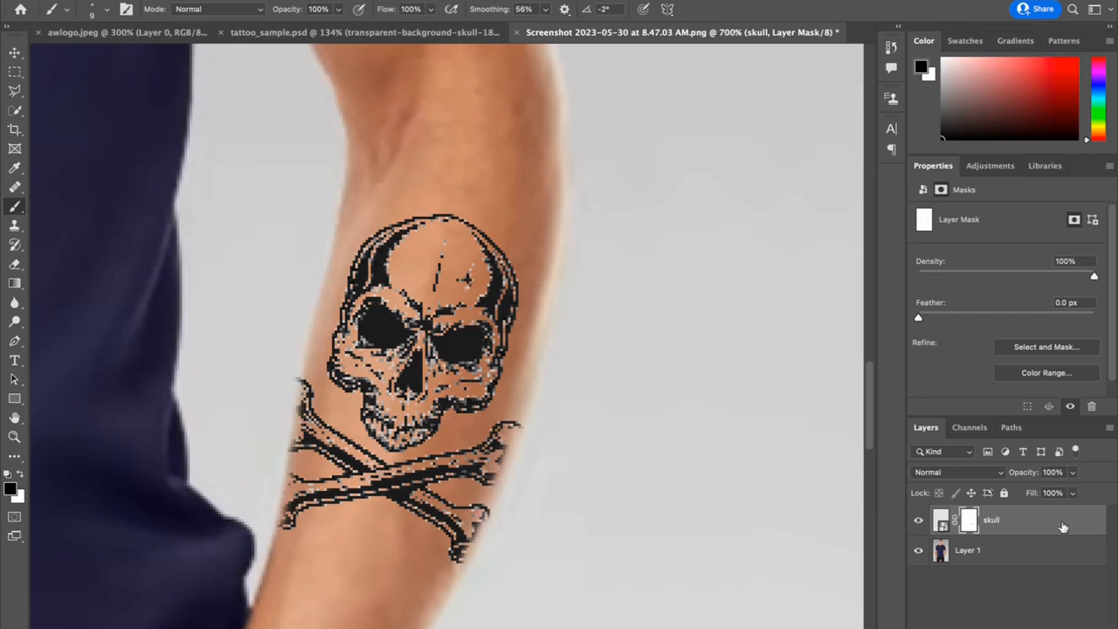
pyautogui.moveTo(1006, 544)
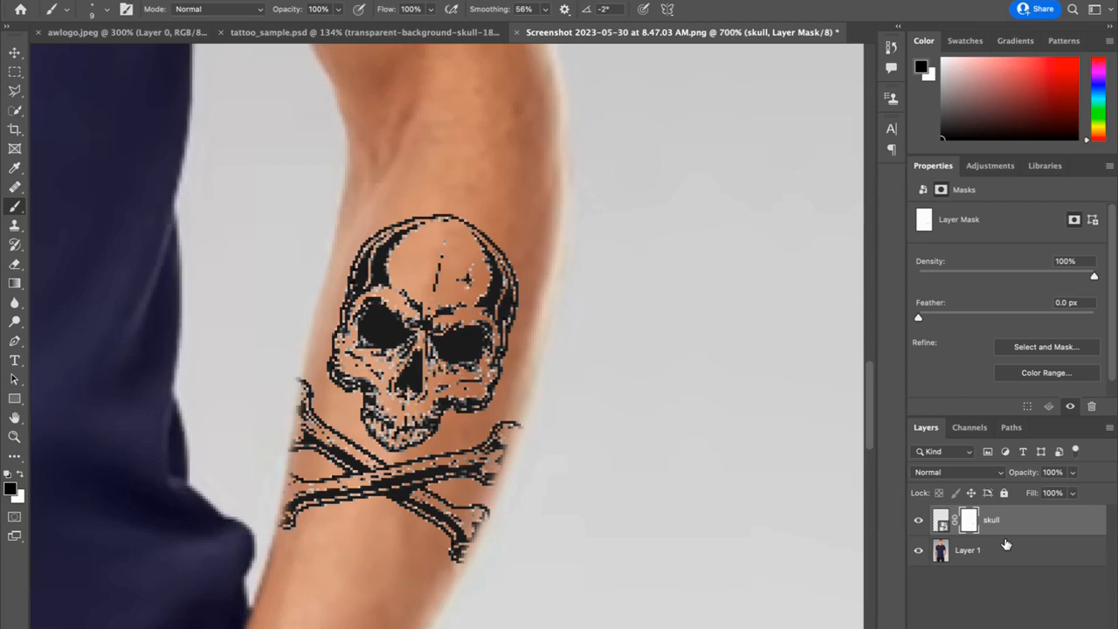
pyautogui.moveTo(1011, 522)
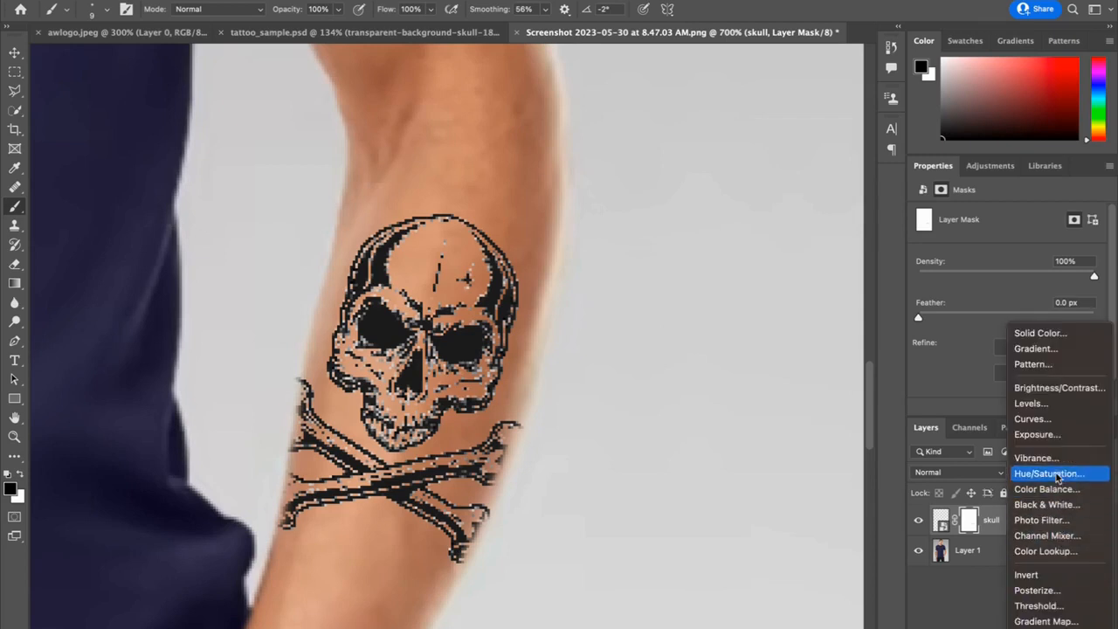
# Add a clipped Hue/Saturation adjustment with Saturation -33 and Lightness +25
pyautogui.click(1047, 472)
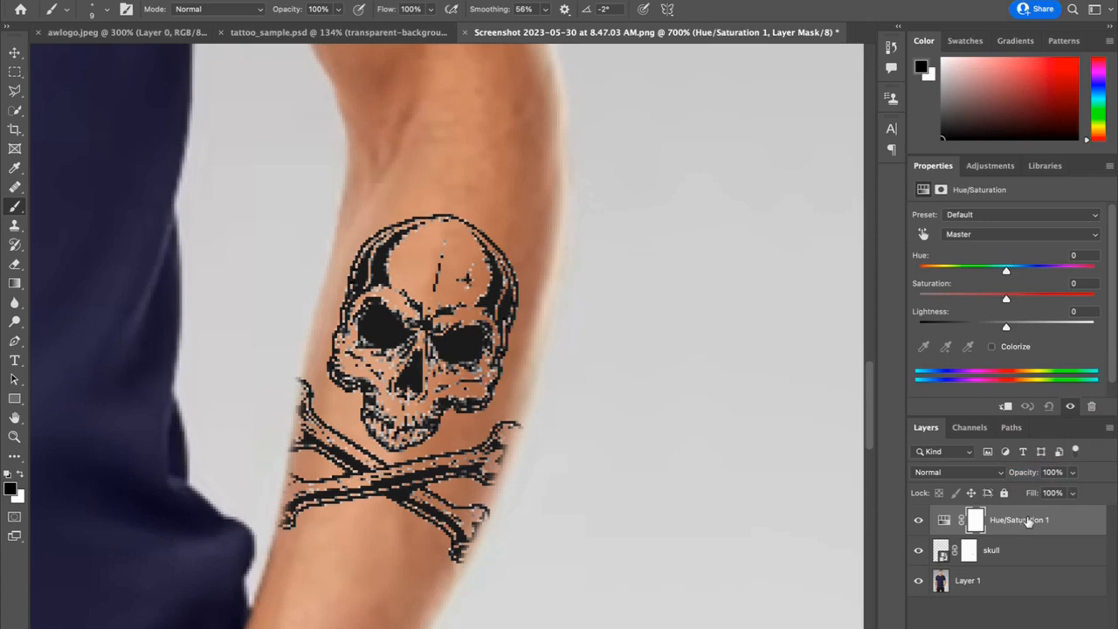
pyautogui.moveTo(1020, 521)
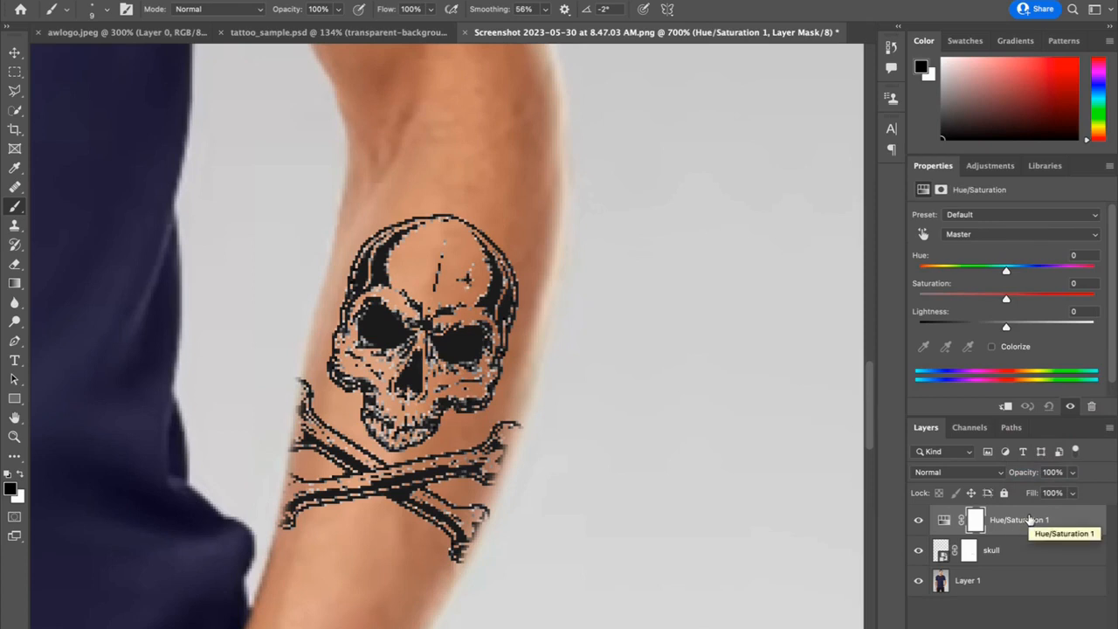
pyautogui.moveTo(1030, 524)
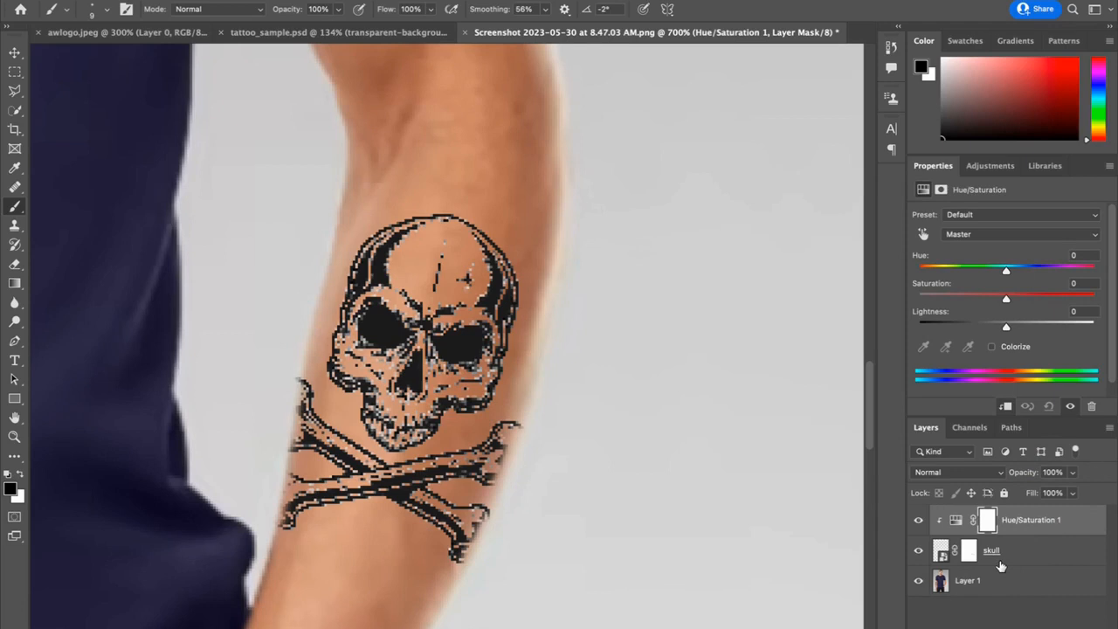
pyautogui.moveTo(1002, 346)
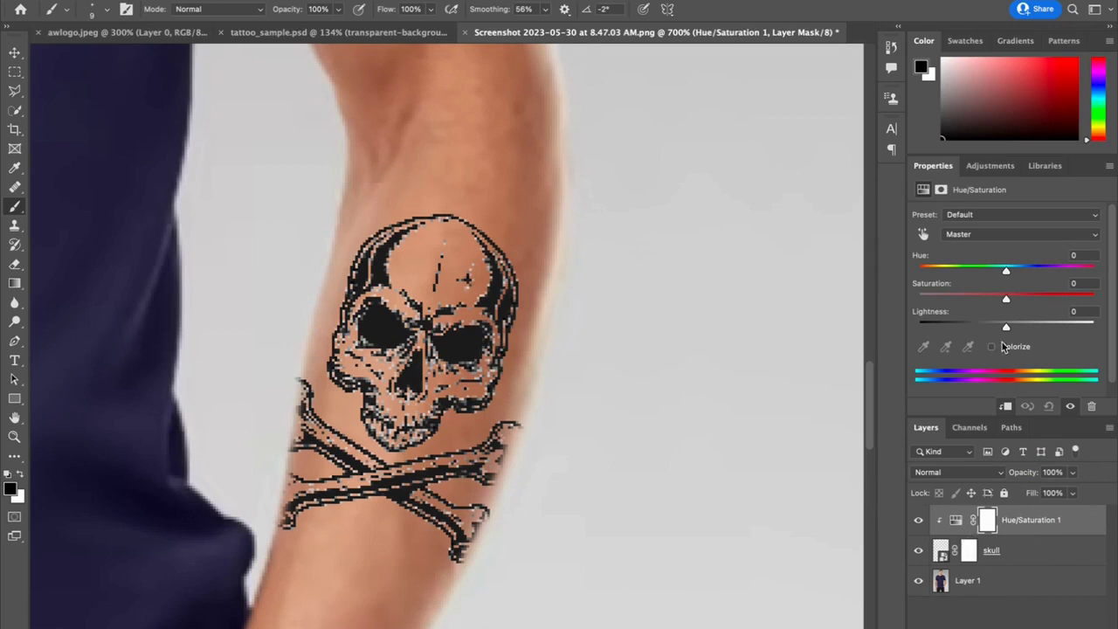
pyautogui.moveTo(1006, 297); pyautogui.dragTo(985, 296)
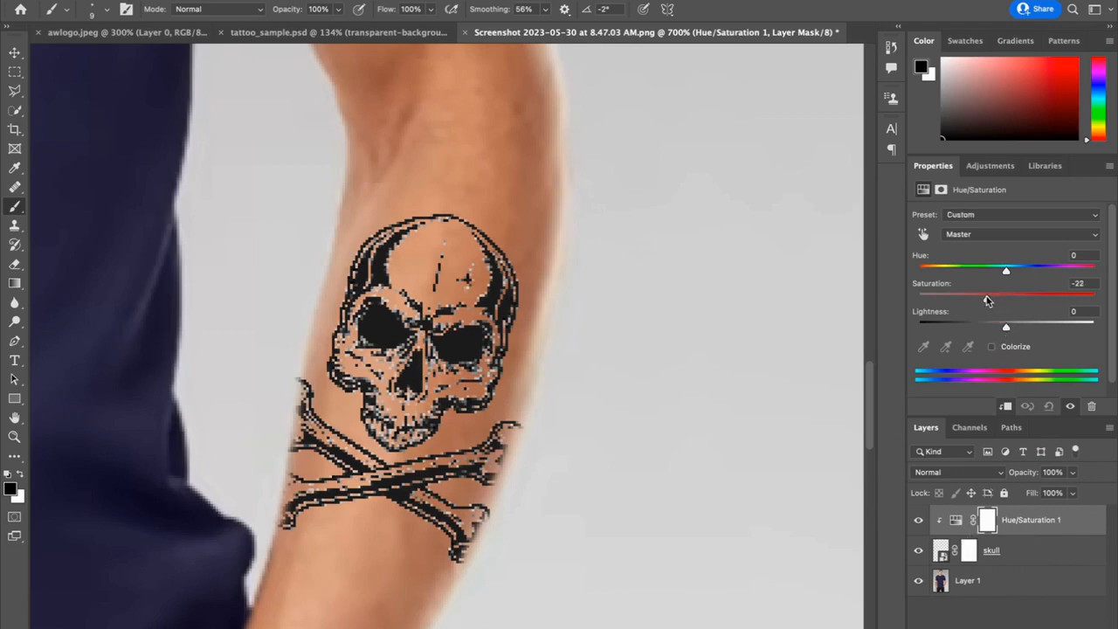
pyautogui.moveTo(1006, 293); pyautogui.dragTo(992, 293)
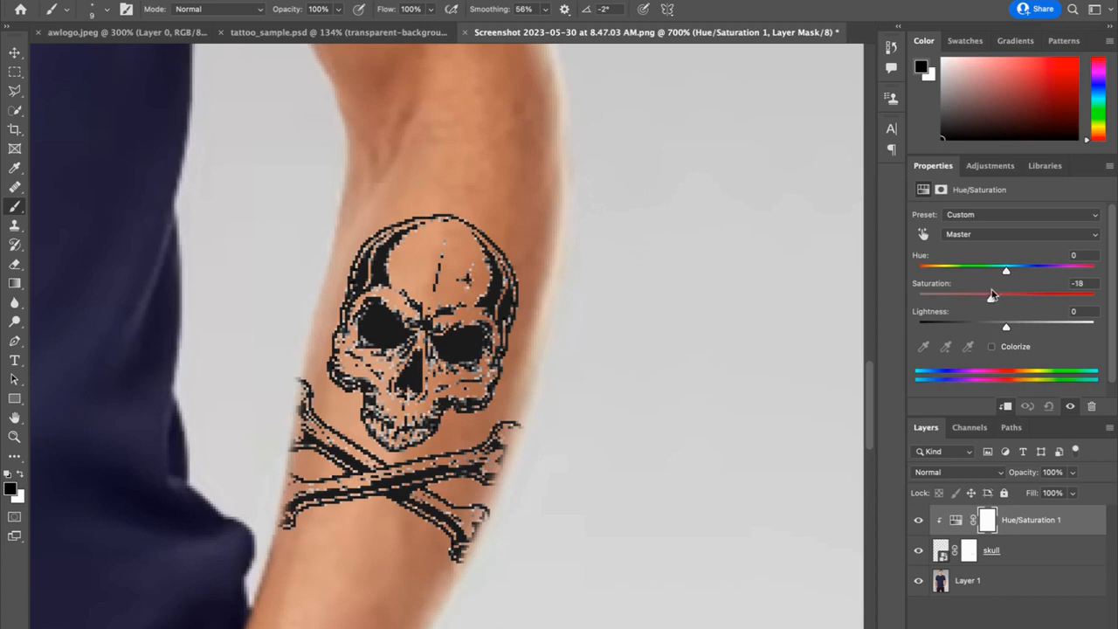
pyautogui.moveTo(992, 295); pyautogui.dragTo(976, 295)
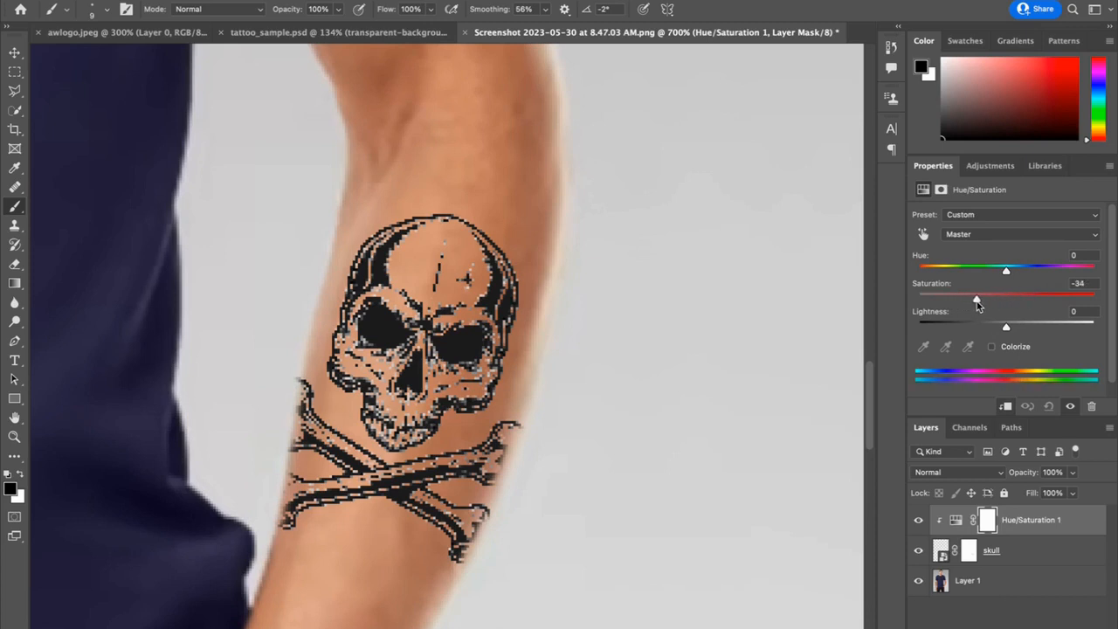
pyautogui.moveTo(1006, 298); pyautogui.dragTo(978, 299)
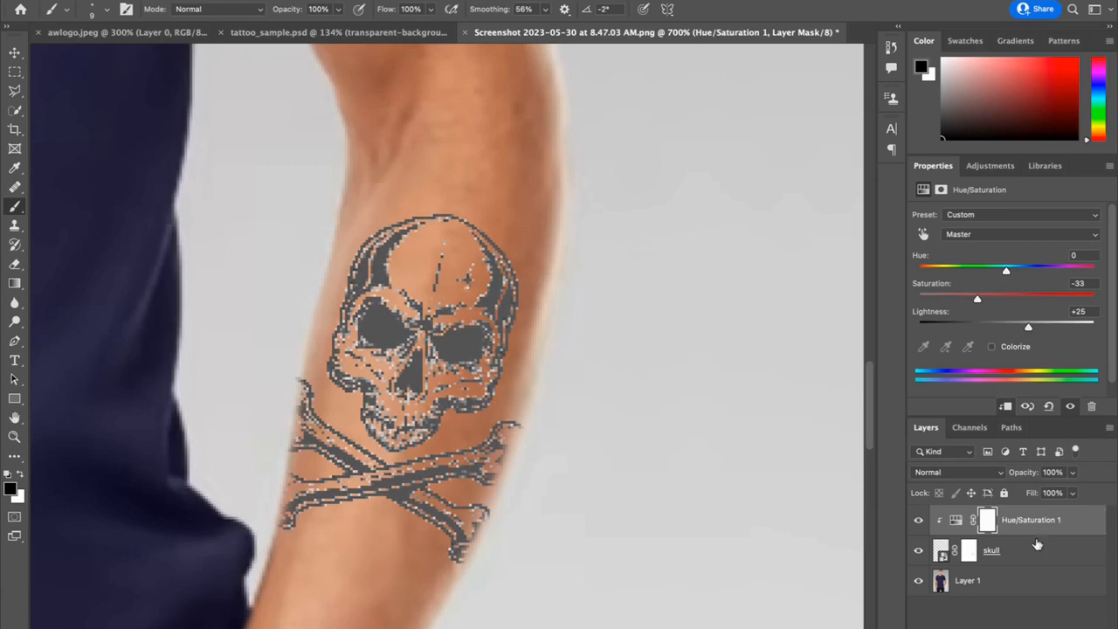
# Lower the skull layer's opacity to 70% and fit the whole photo on screen
pyautogui.click(992, 548)
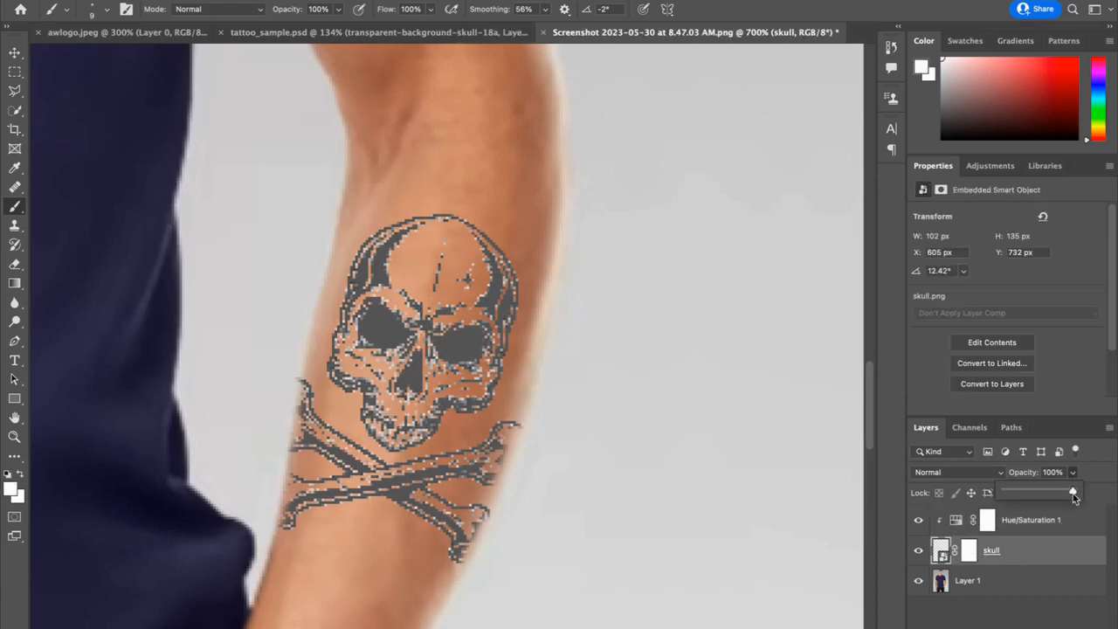
pyautogui.moveTo(1072, 492); pyautogui.dragTo(1054, 493)
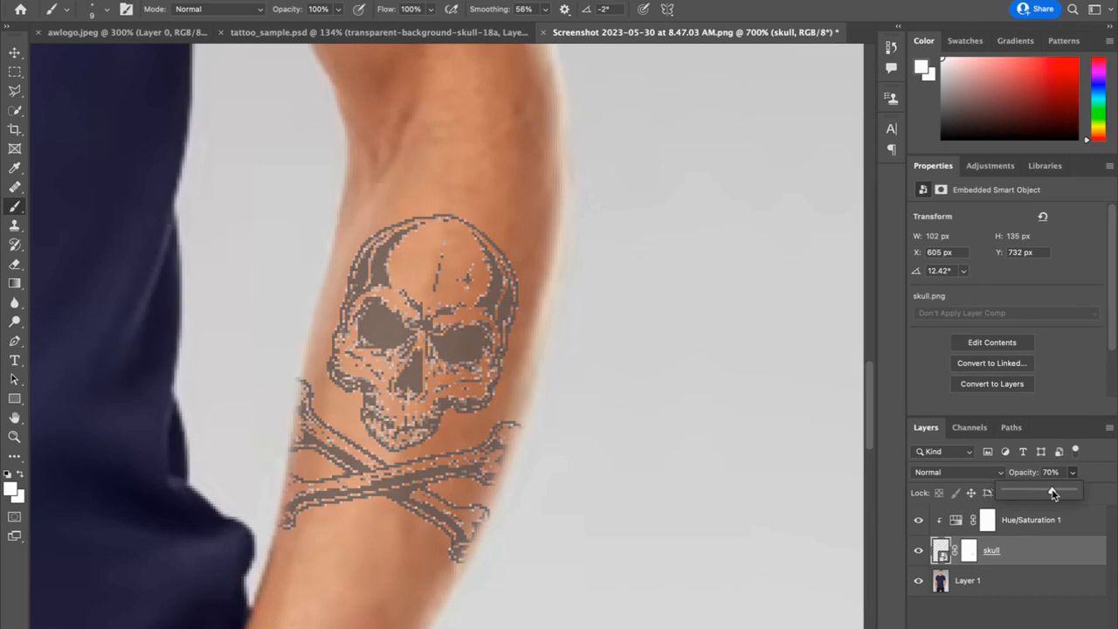
pyautogui.moveTo(1052, 490)
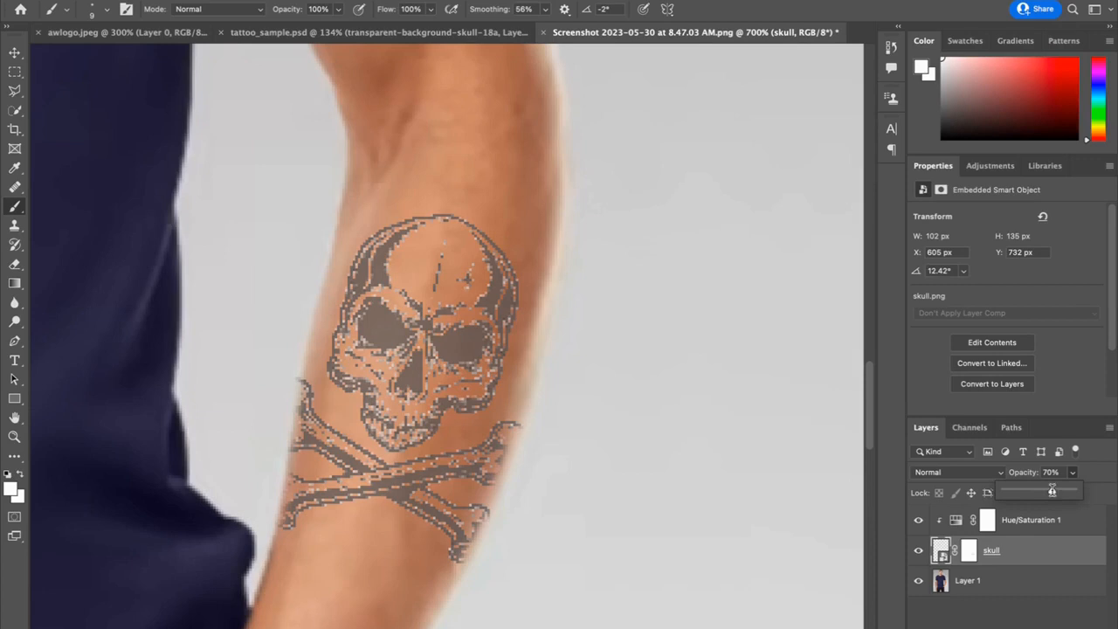
pyautogui.press('Ctrl+0')
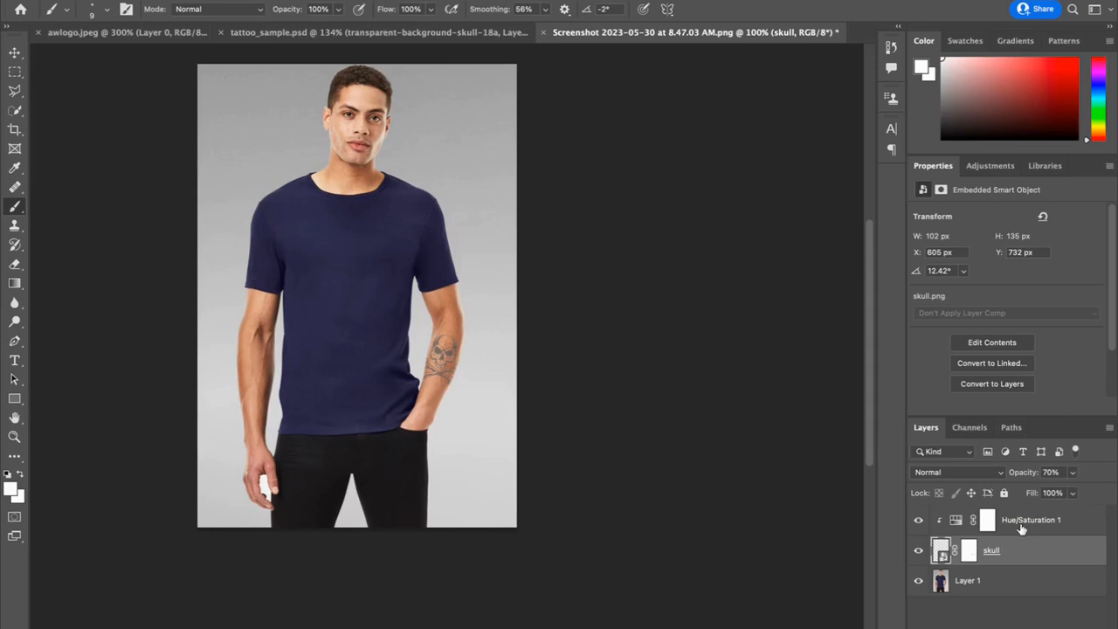
pyautogui.click(1030, 521)
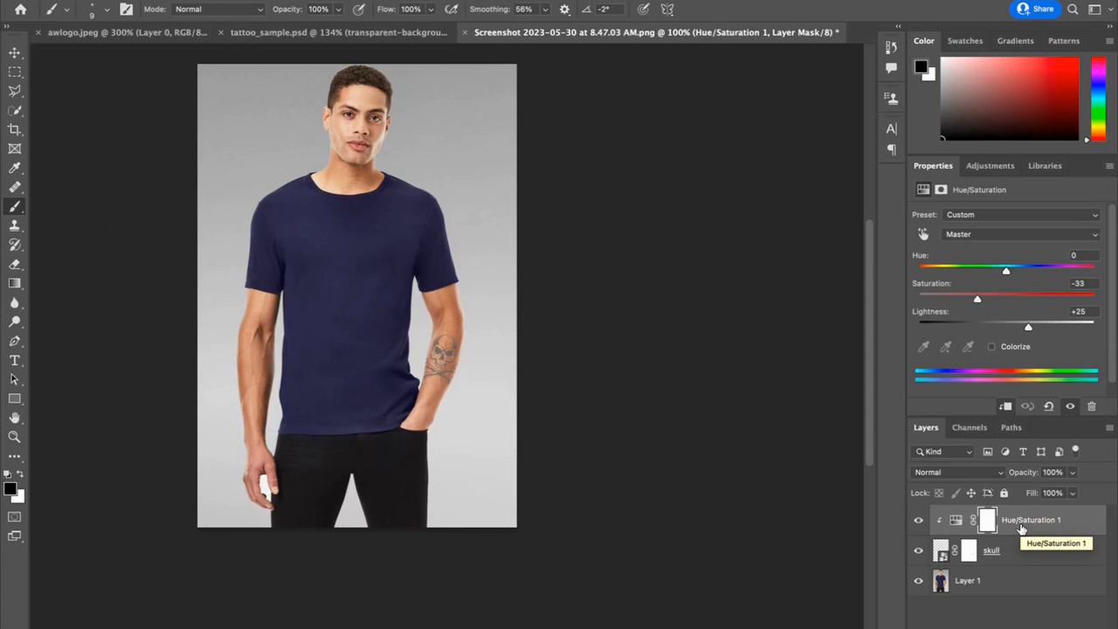
pyautogui.moveTo(755, 527)
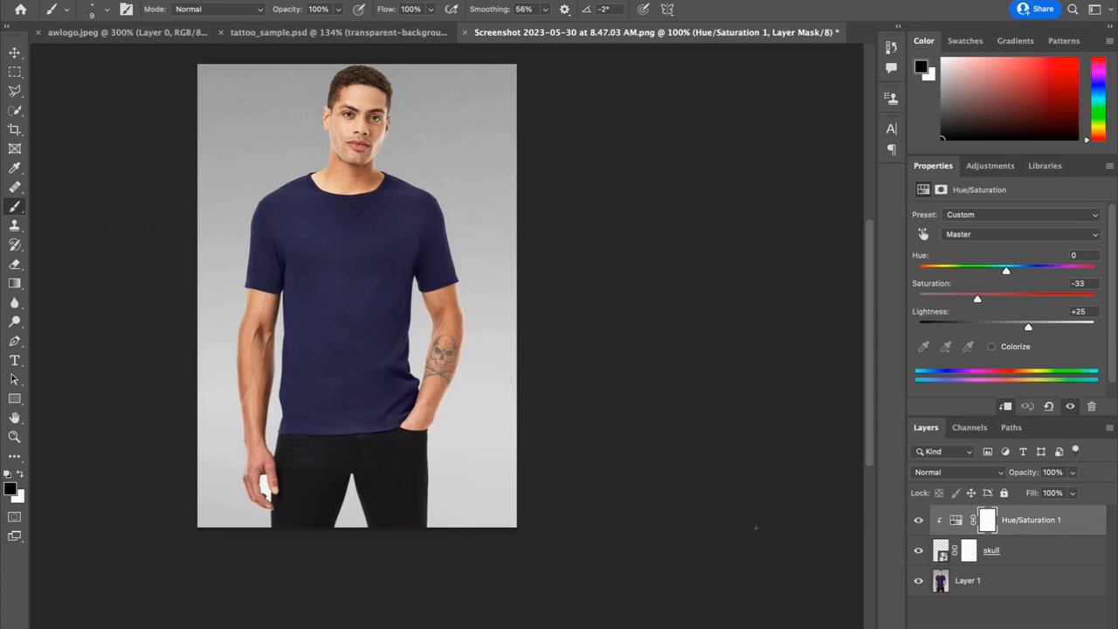